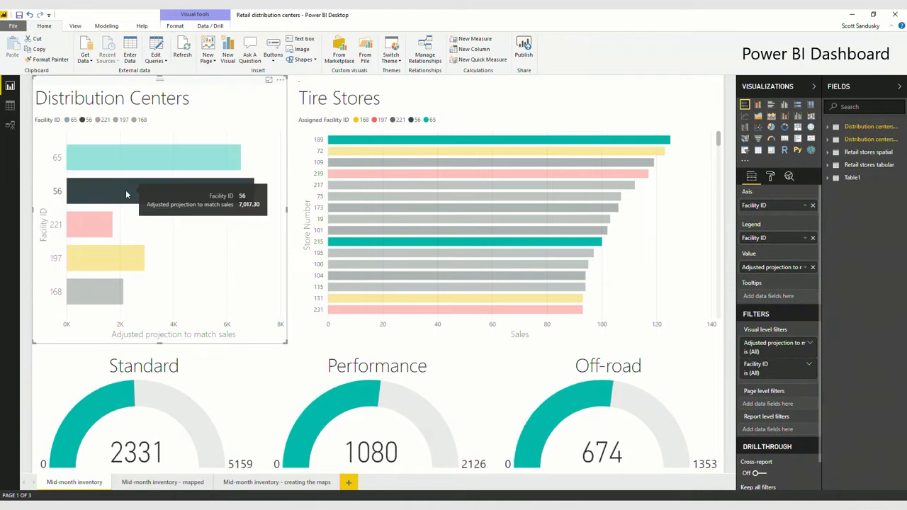
Step: Cross-filter to distribution center 221 and one store, then go to 'Mid-month inventory - mapped'
{"action": "left_click", "coordinate": [102, 226]}
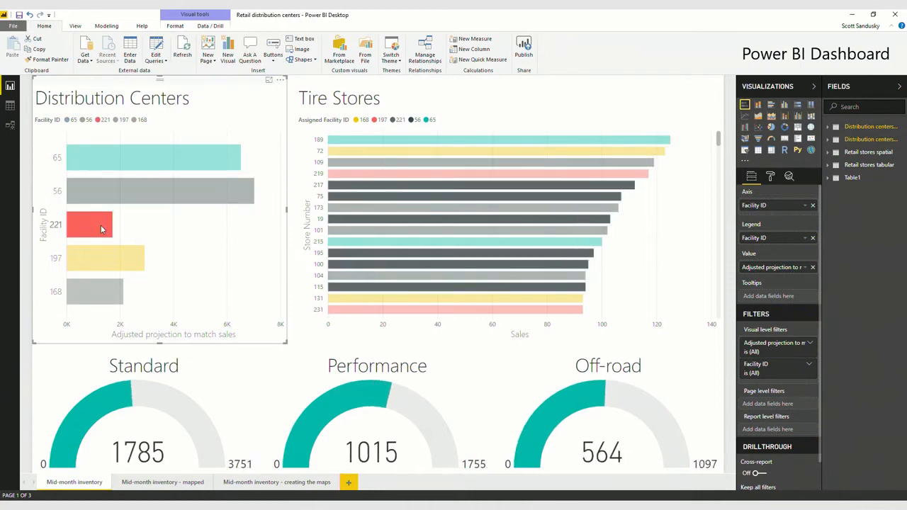
{"action": "left_click", "coordinate": [143, 366]}
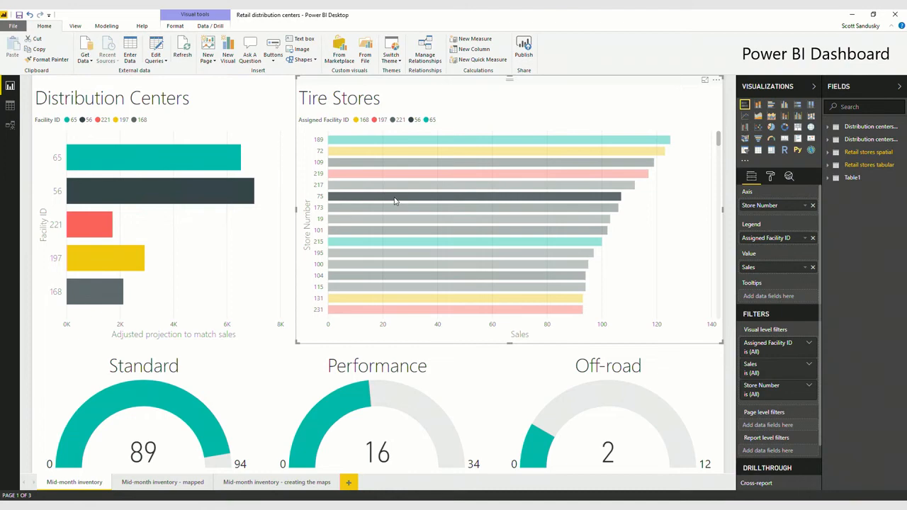
{"action": "left_click", "coordinate": [162, 482]}
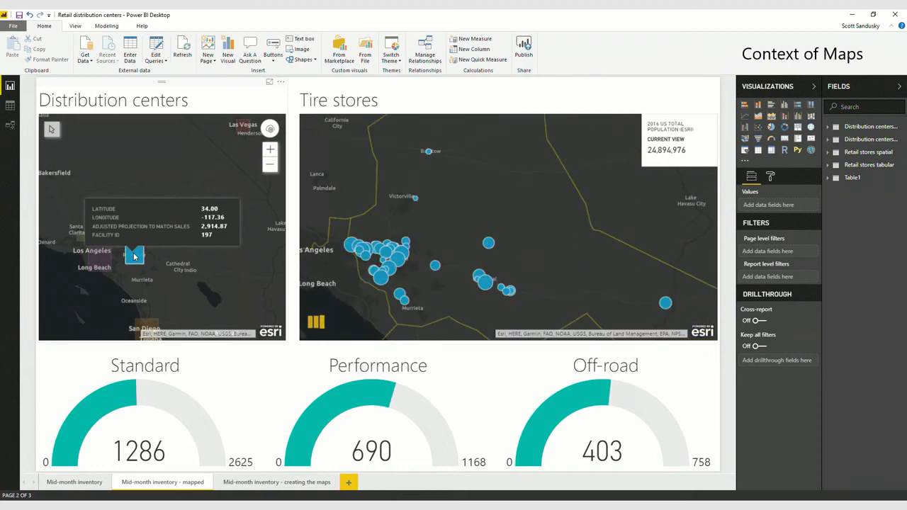
Step: Select a distribution center and a store, pan toward San Diego, then clear the selection
{"action": "left_click", "coordinate": [100, 260]}
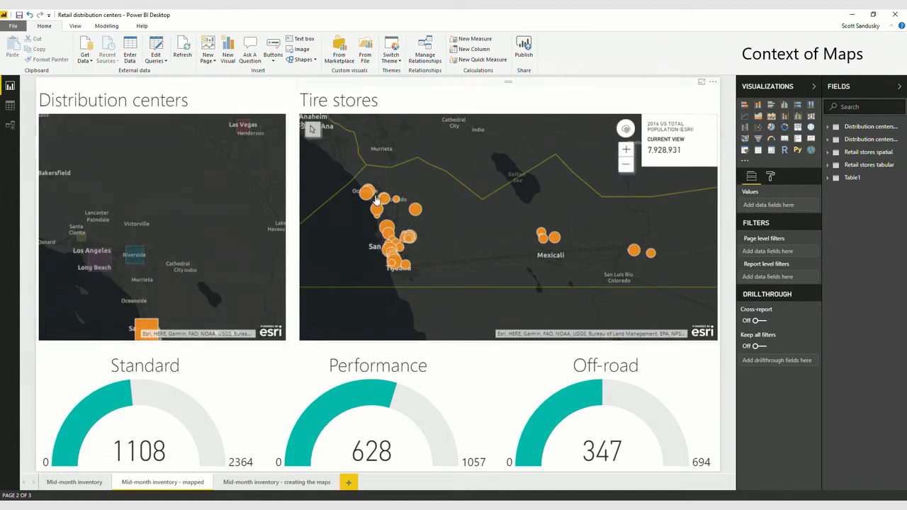
{"action": "left_click", "coordinate": [366, 194]}
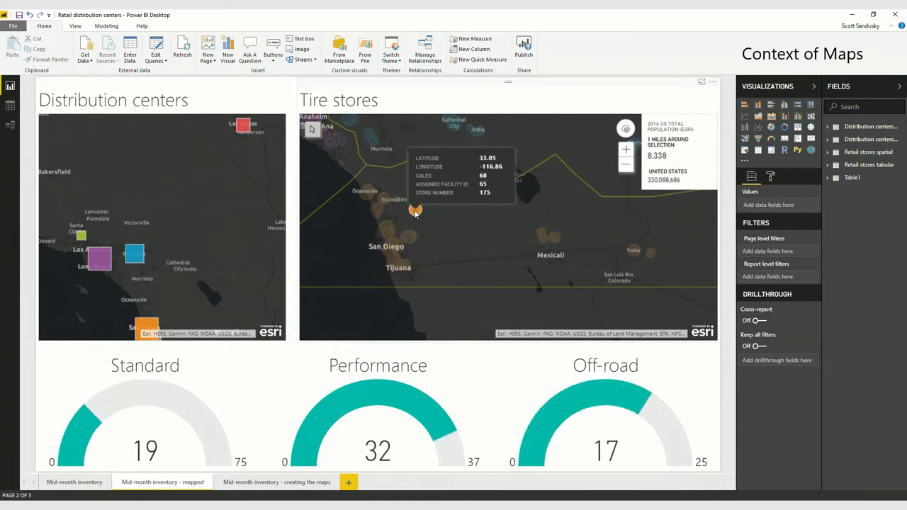
{"action": "left_click_drag", "start_coordinate": [416, 211], "coordinate": [437, 172]}
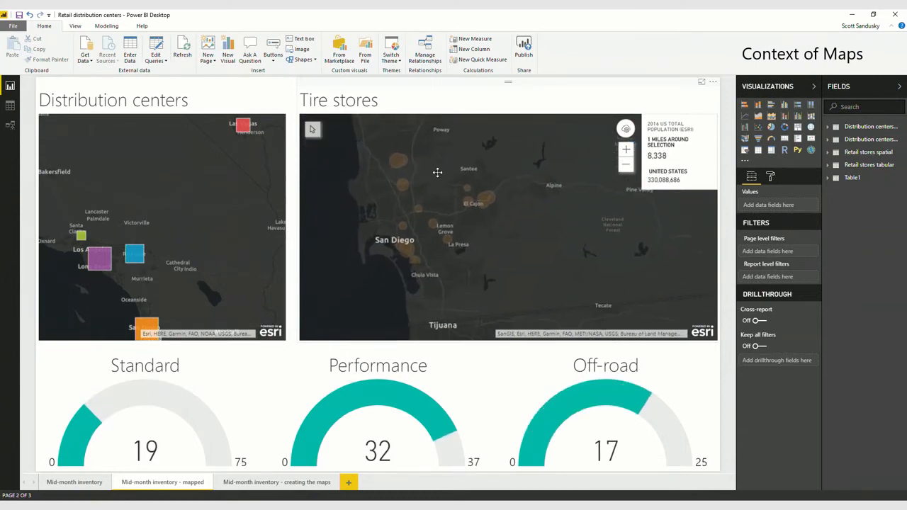
{"action": "left_click", "coordinate": [436, 219]}
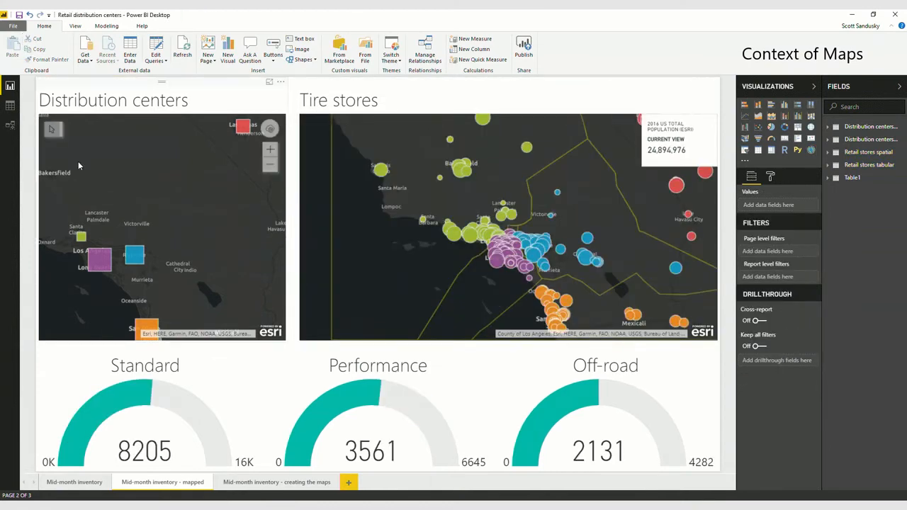
{"action": "mouse_move", "coordinate": [134, 255]}
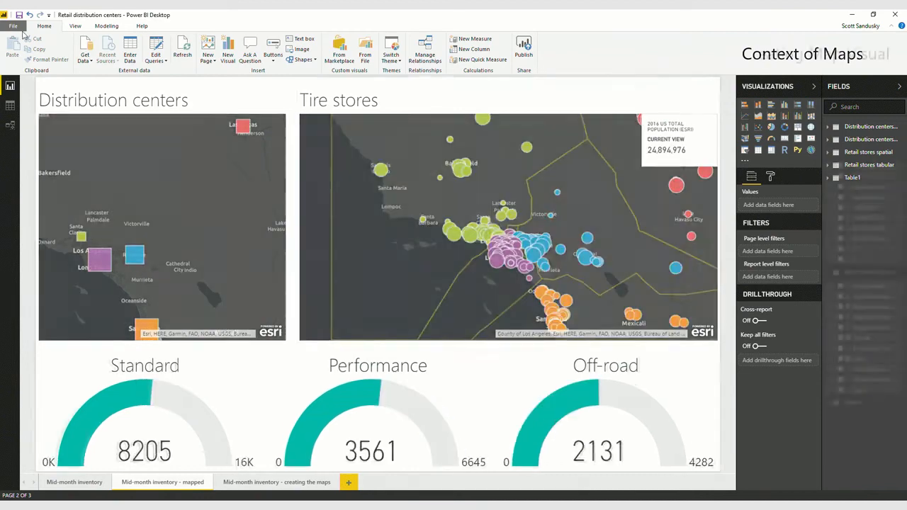
Step: On 'creating the maps', add an ArcGIS map coloured by Store Number and sized by Sales
{"action": "left_click", "coordinate": [281, 481]}
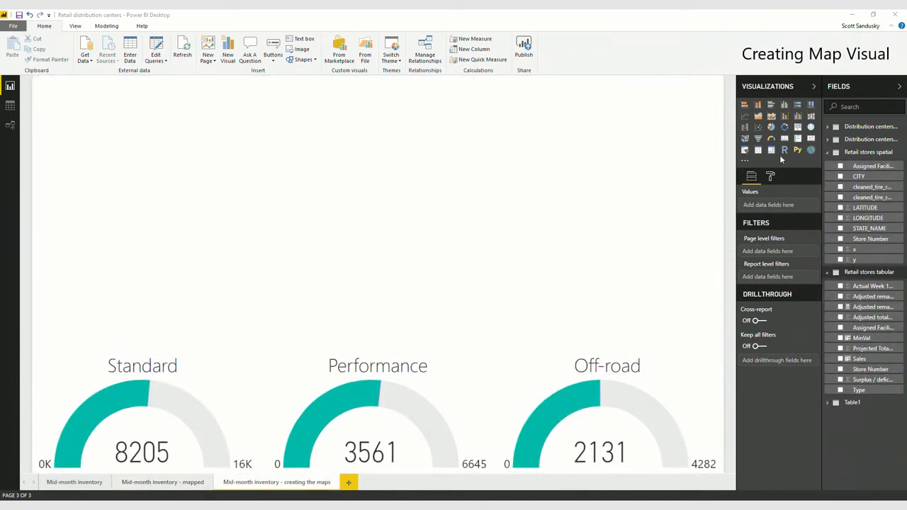
{"action": "mouse_move", "coordinate": [810, 150]}
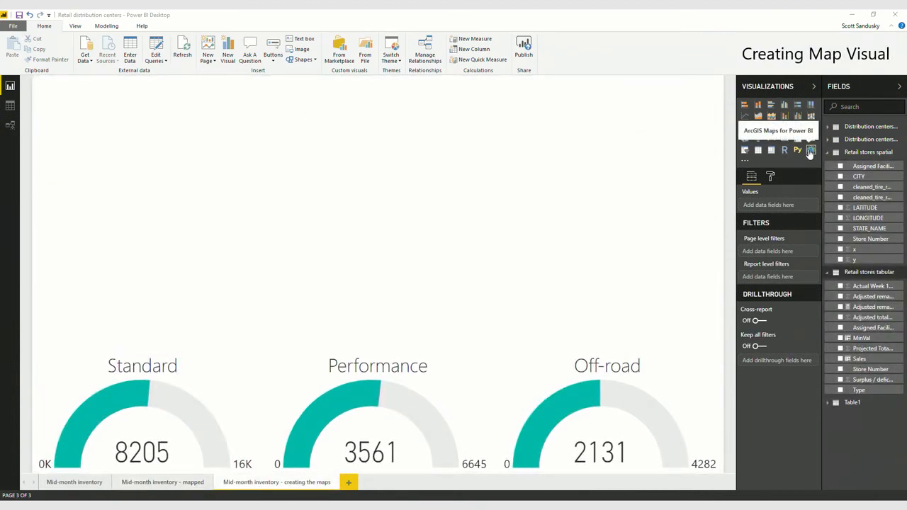
{"action": "left_click", "coordinate": [810, 150]}
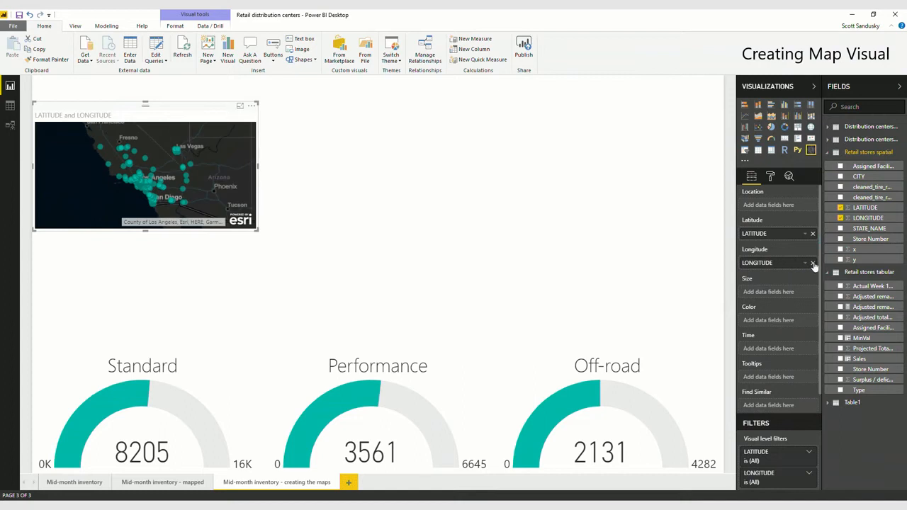
{"action": "mouse_move", "coordinate": [872, 239]}
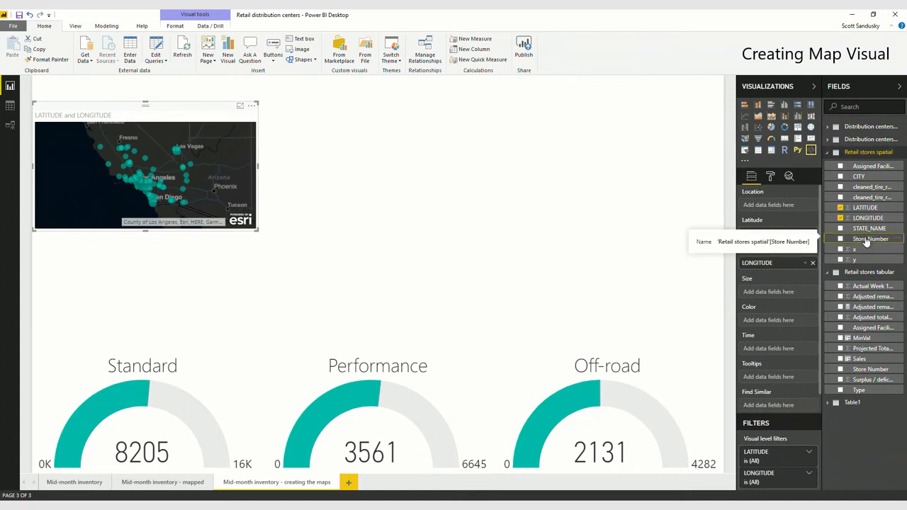
{"action": "left_click_drag", "start_coordinate": [870, 238], "coordinate": [779, 291]}
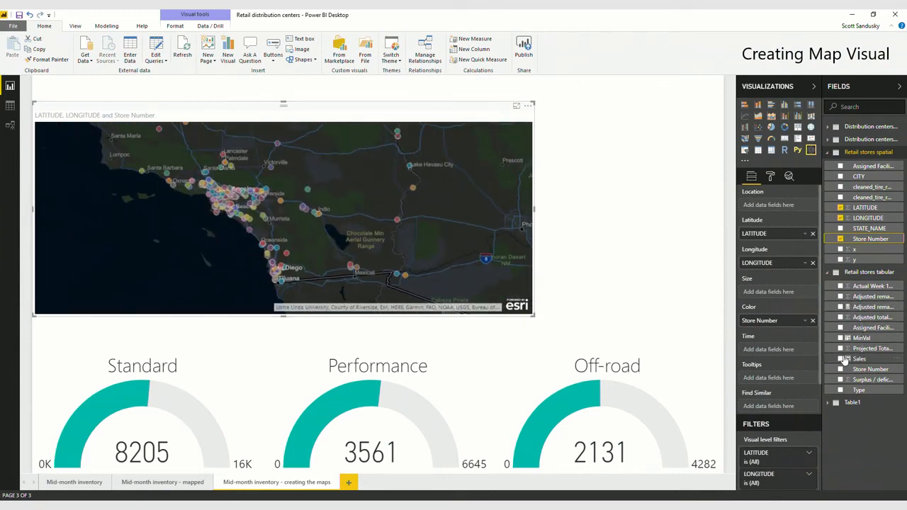
{"action": "left_click", "coordinate": [857, 358]}
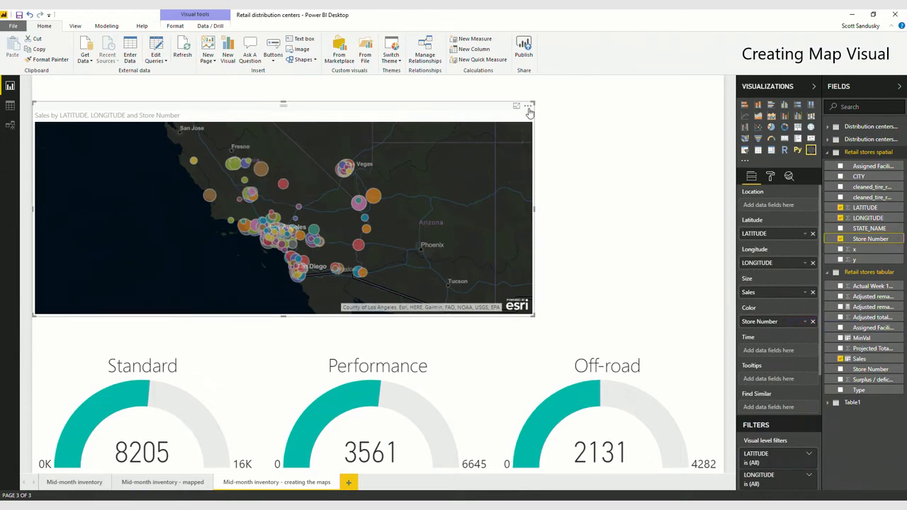
Step: Edit the store map and switch its basemap to Esri Dark Gray Canvas
{"action": "left_click", "coordinate": [516, 104]}
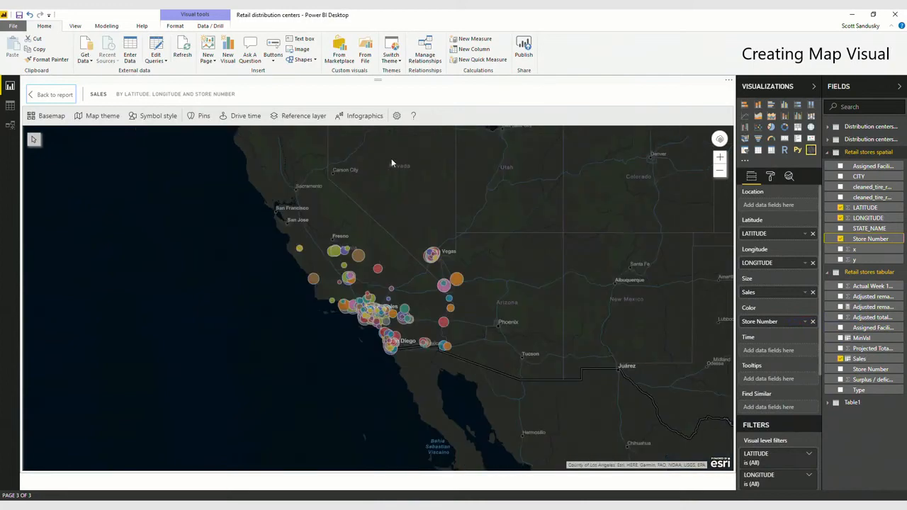
{"action": "left_click", "coordinate": [51, 116]}
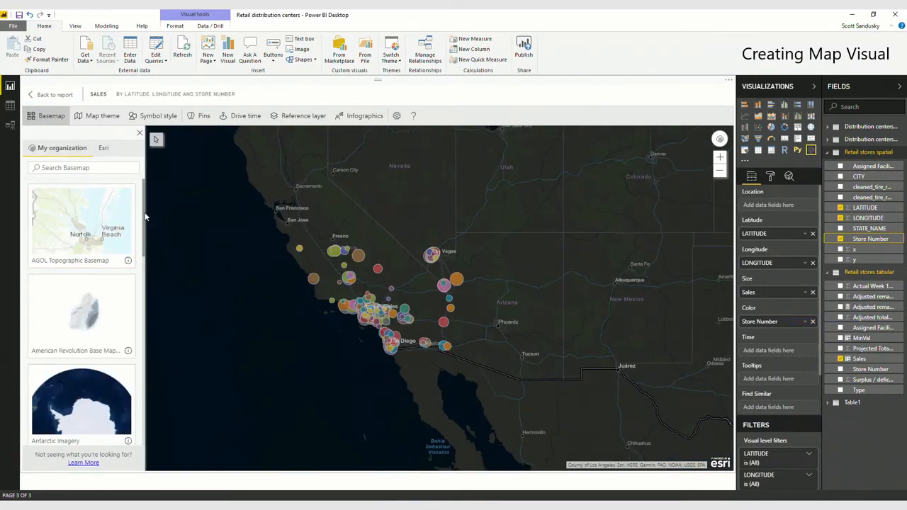
{"action": "scroll", "scroll_direction": "down", "scroll_amount": 3}
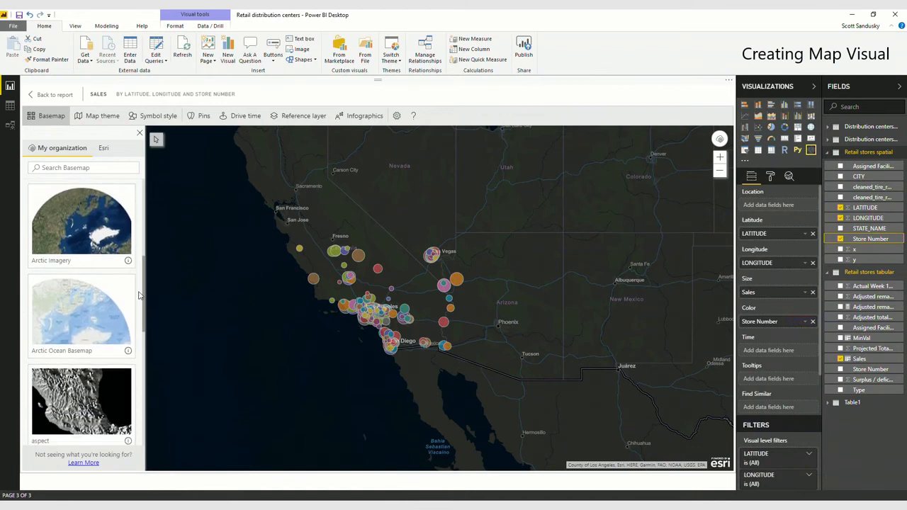
{"action": "left_click", "coordinate": [103, 148]}
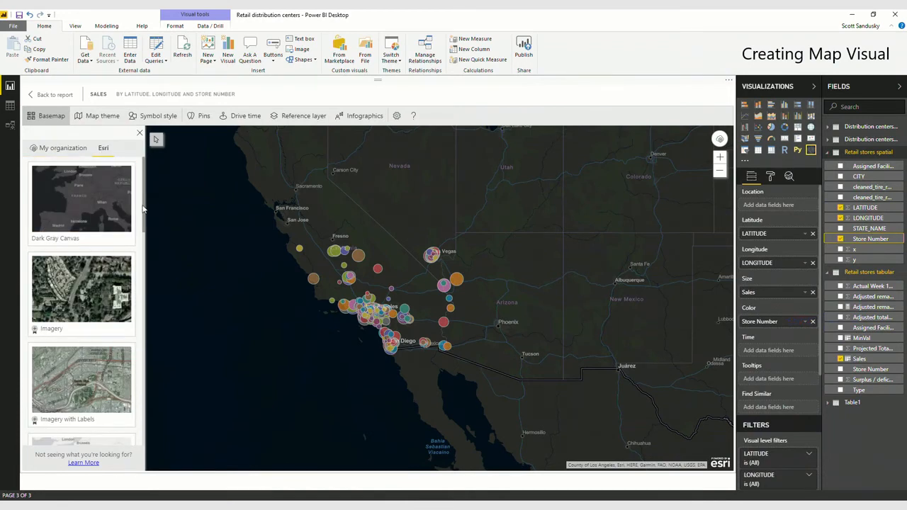
{"action": "left_click", "coordinate": [81, 199]}
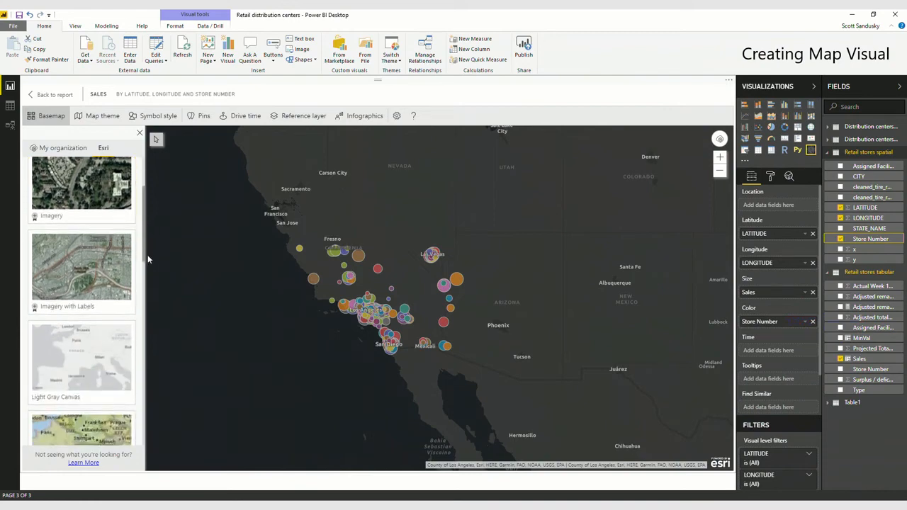
{"action": "scroll", "scroll_direction": "down", "scroll_amount": 3}
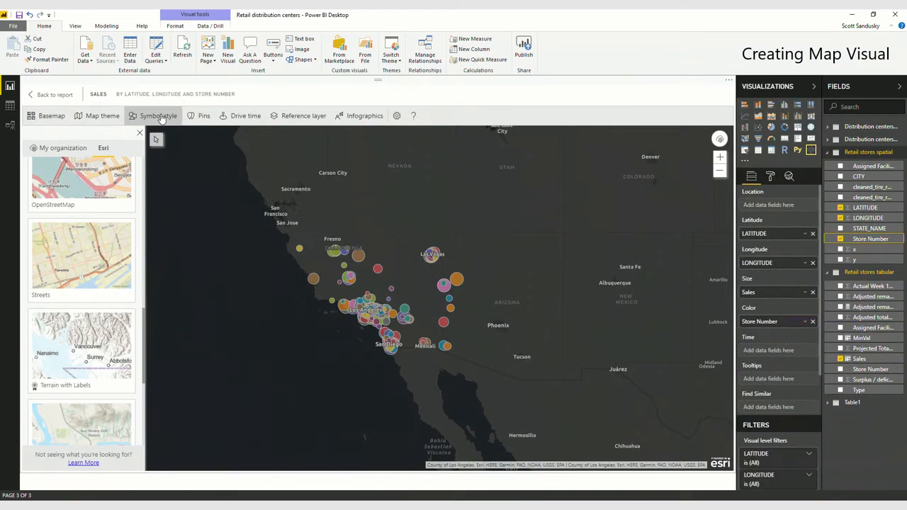
Step: Style the store symbols as diamonds with 13% transparency
{"action": "left_click", "coordinate": [157, 115]}
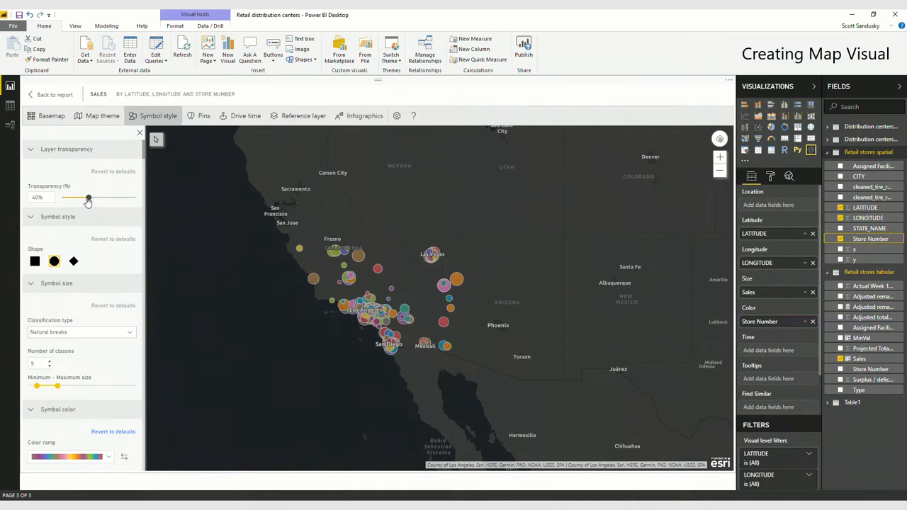
{"action": "left_click_drag", "start_coordinate": [88, 197], "coordinate": [120, 197]}
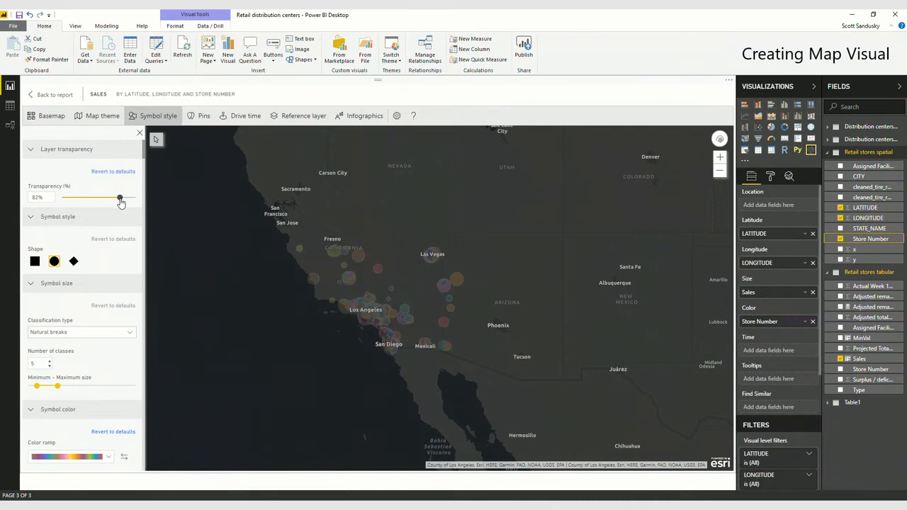
{"action": "left_click", "coordinate": [73, 262]}
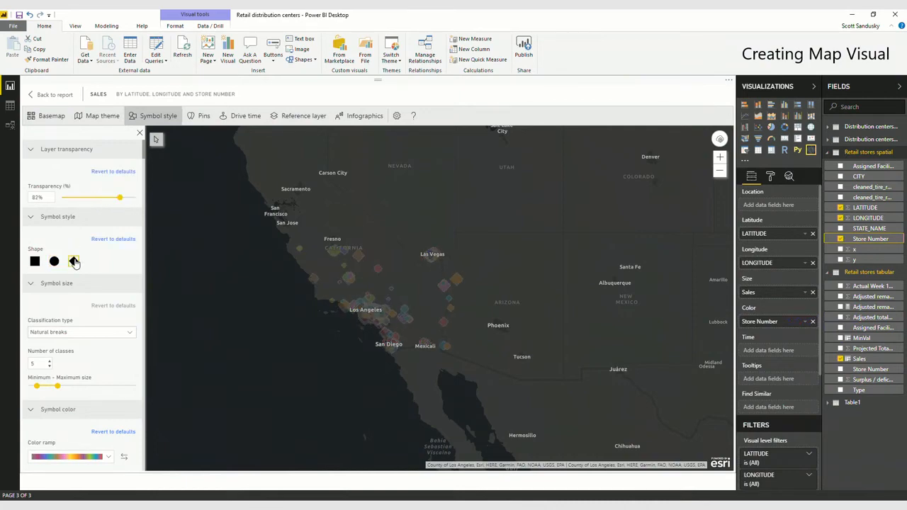
{"action": "left_click_drag", "start_coordinate": [120, 197], "coordinate": [71, 197]}
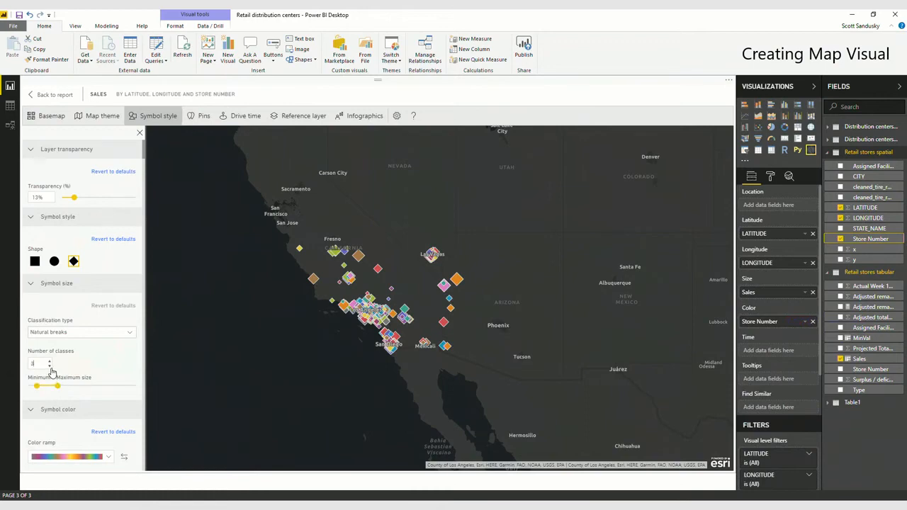
{"action": "scroll", "scroll_direction": "down", "scroll_amount": 3}
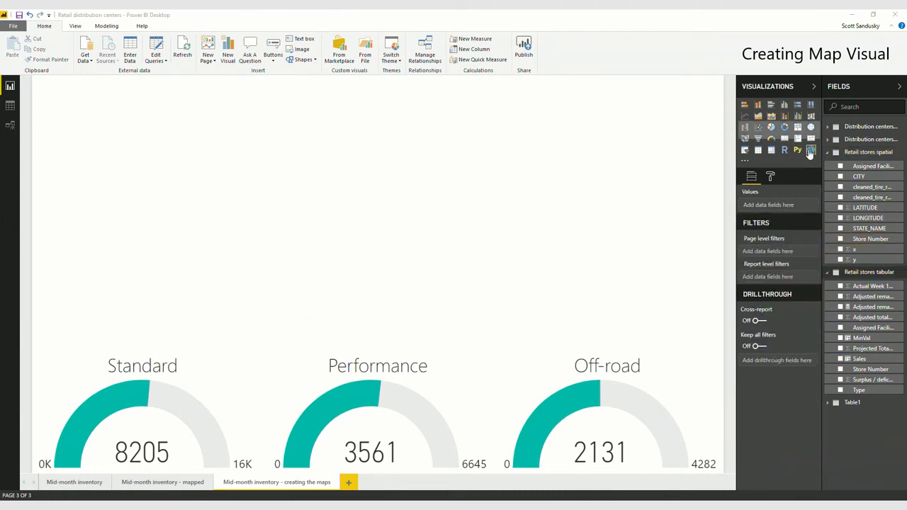
{"action": "mouse_move", "coordinate": [681, 163]}
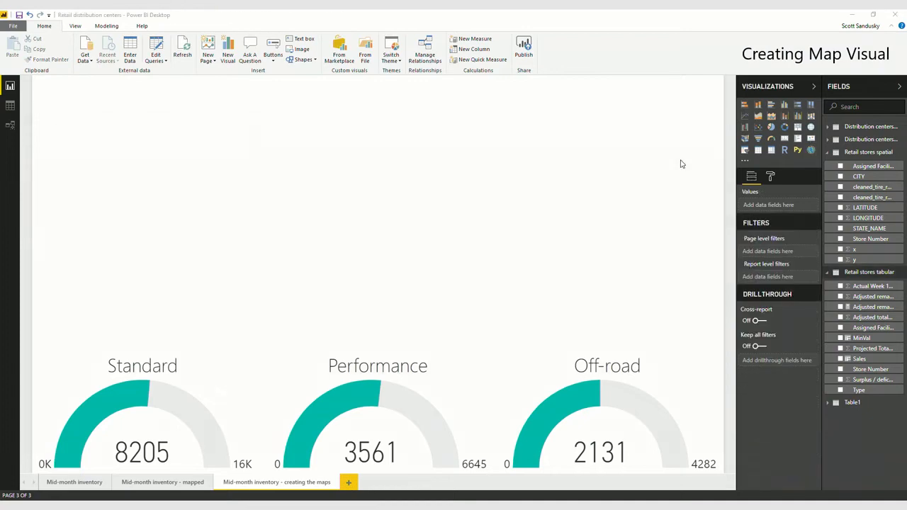
Step: Edit the map, zoom to Long Beach, and browse Living Atlas reference layer themes
{"action": "left_click", "coordinate": [303, 115]}
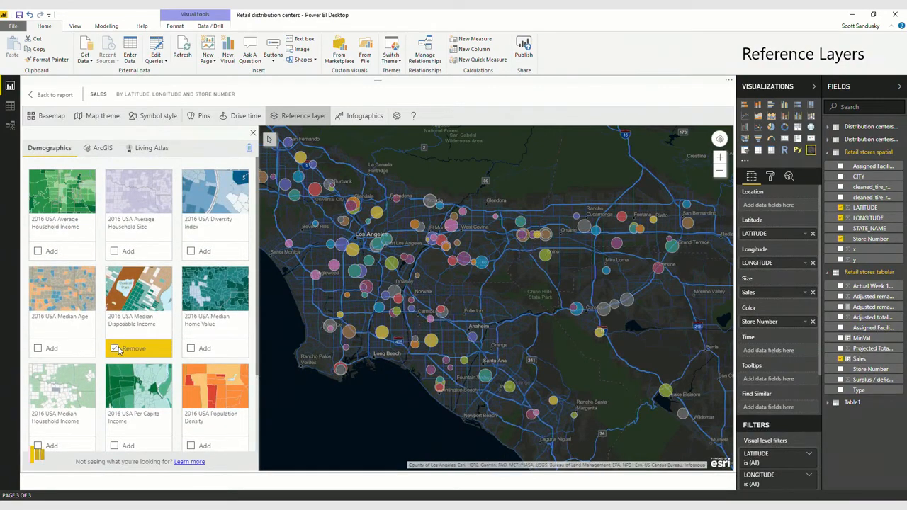
{"action": "left_click", "coordinate": [115, 349]}
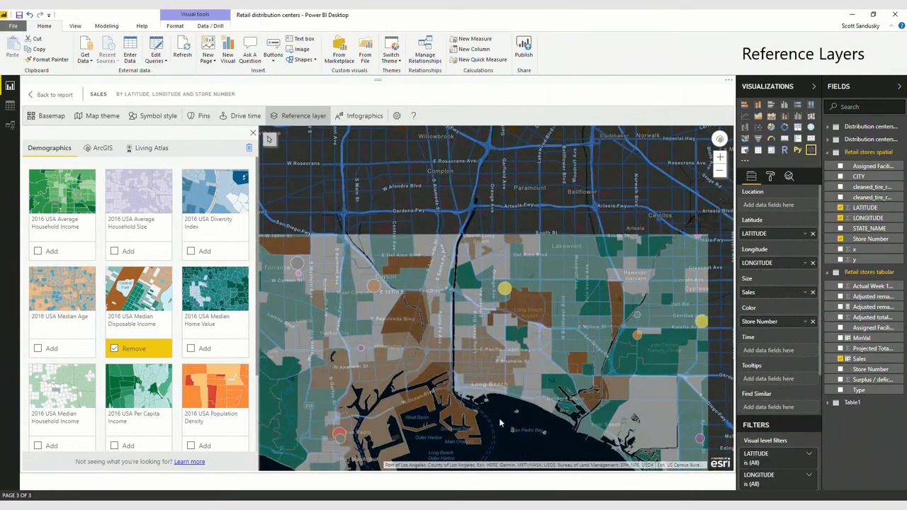
{"action": "left_click", "coordinate": [150, 148]}
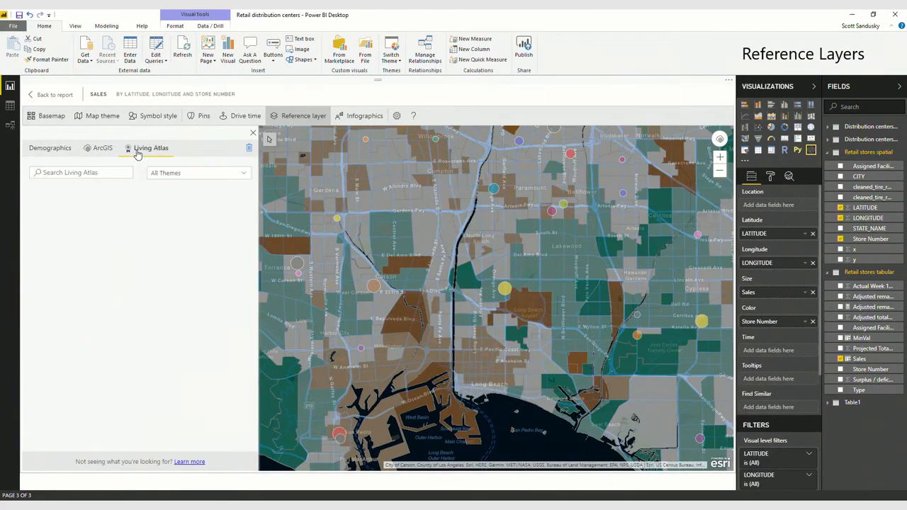
{"action": "left_click", "coordinate": [151, 148]}
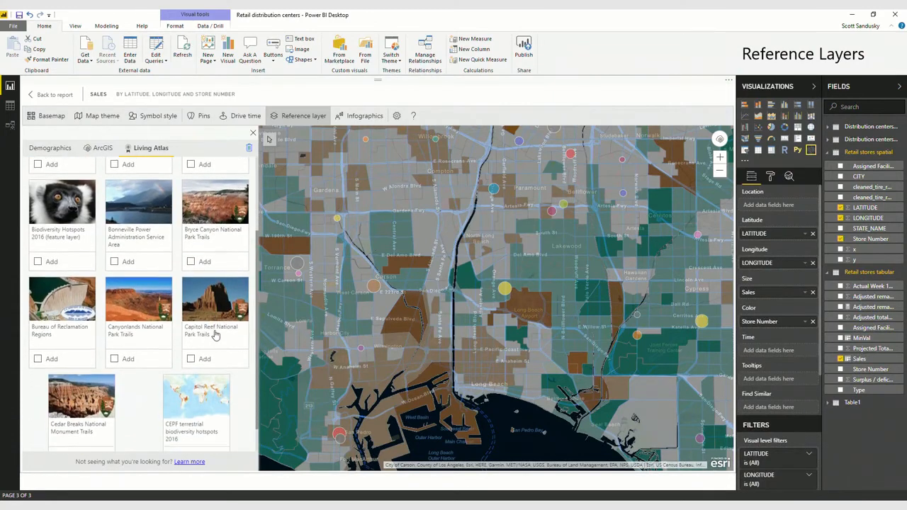
{"action": "scroll", "scroll_direction": "down", "scroll_amount": 3}
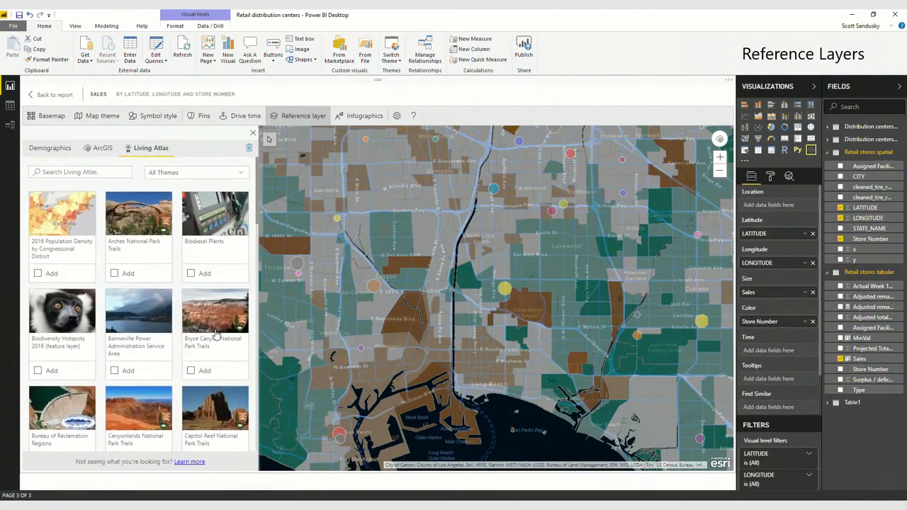
{"action": "left_click", "coordinate": [196, 172]}
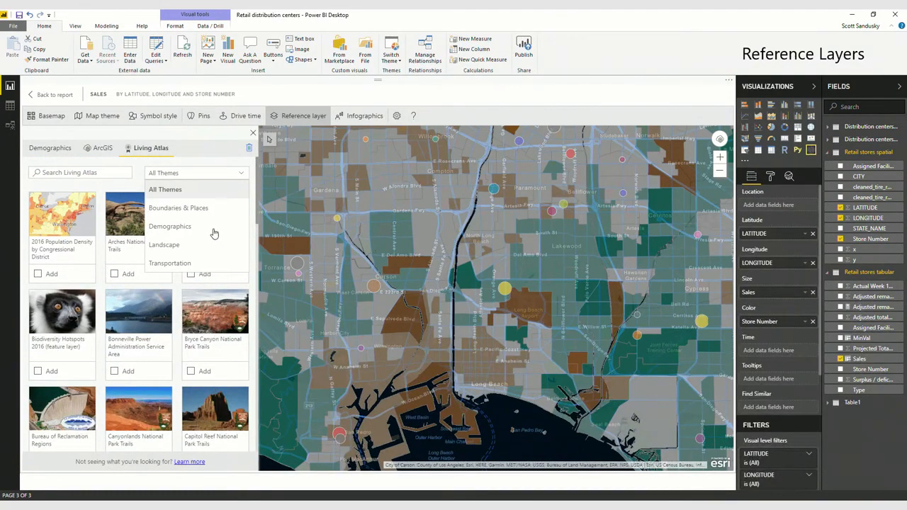
Step: Browse ArcGIS content reference layers shared within the organization
{"action": "left_click", "coordinate": [102, 148]}
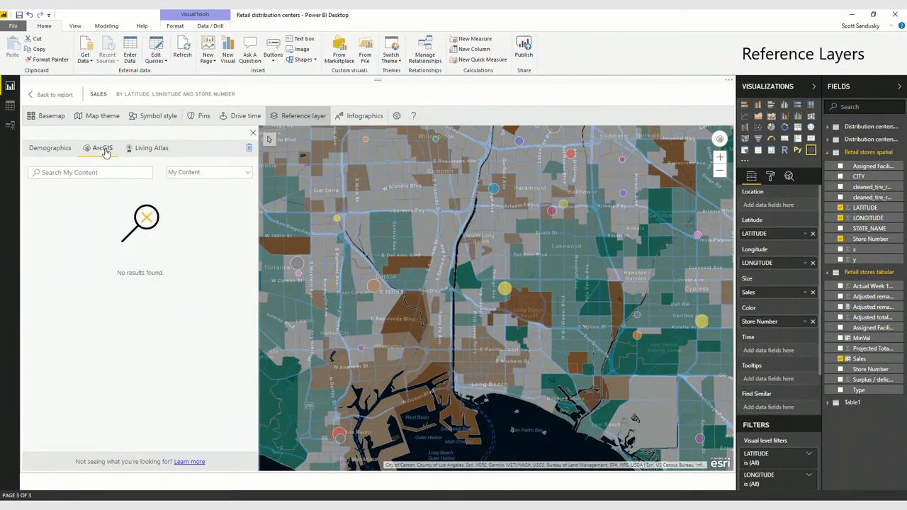
{"action": "left_click", "coordinate": [208, 172]}
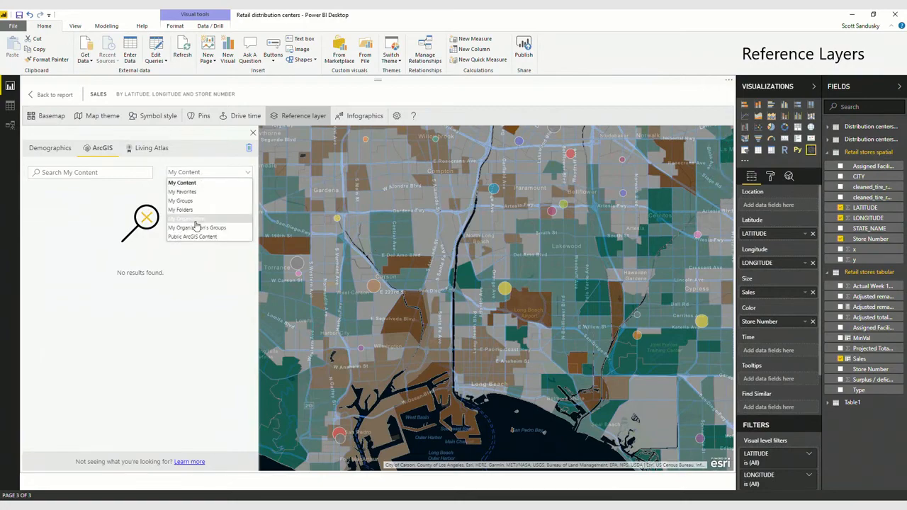
{"action": "left_click", "coordinate": [200, 226]}
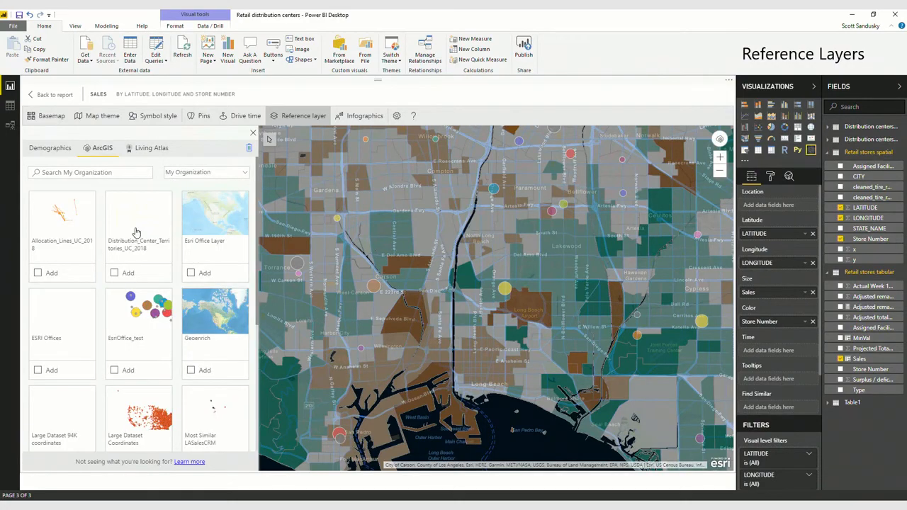
{"action": "left_click", "coordinate": [114, 272]}
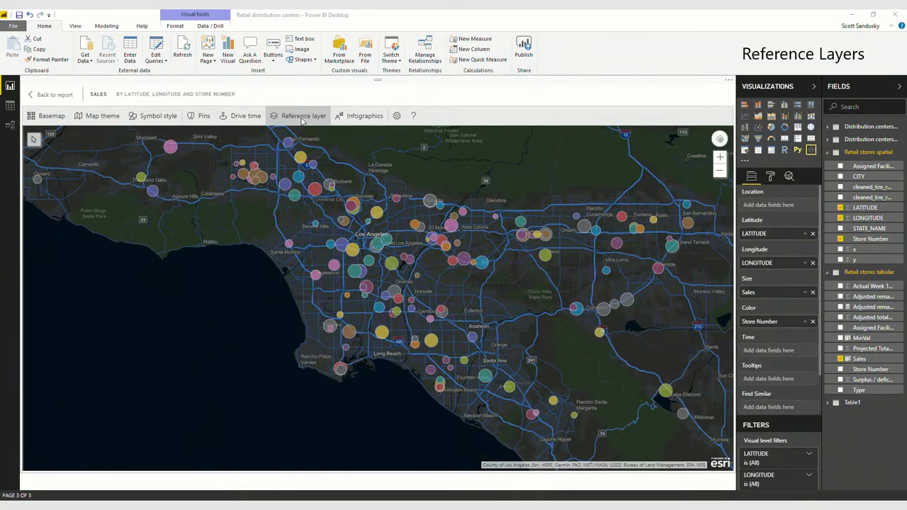
Step: Add the 2016 USA Median Disposable Income reference layer to the store map
{"action": "left_click", "coordinate": [303, 115]}
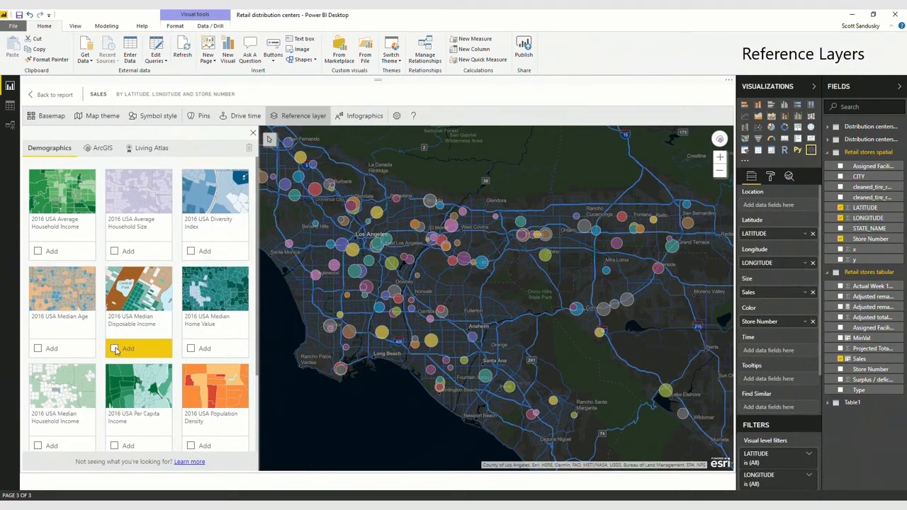
{"action": "left_click", "coordinate": [114, 349]}
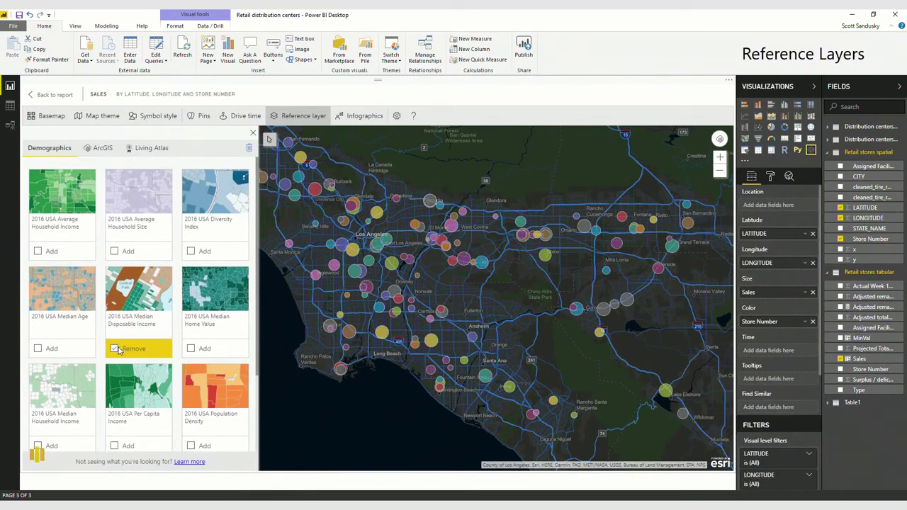
{"action": "left_click", "coordinate": [114, 348]}
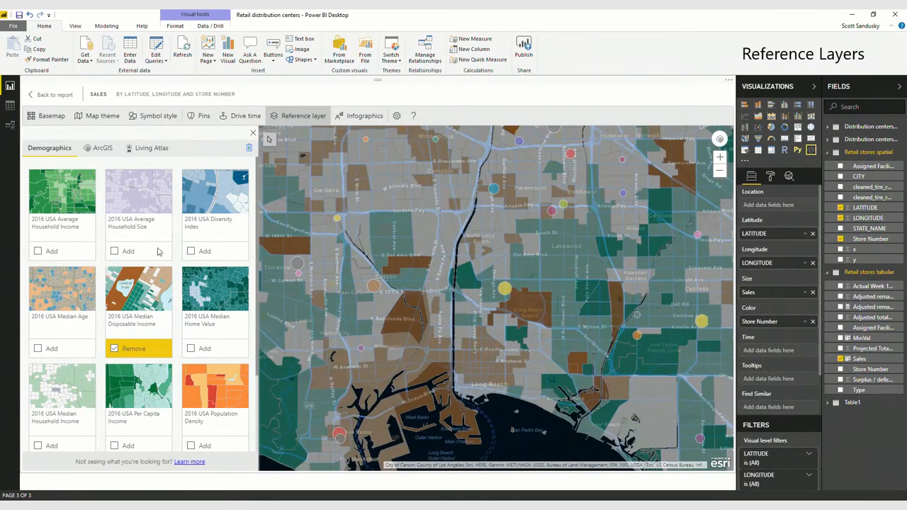
{"action": "left_click", "coordinate": [152, 148]}
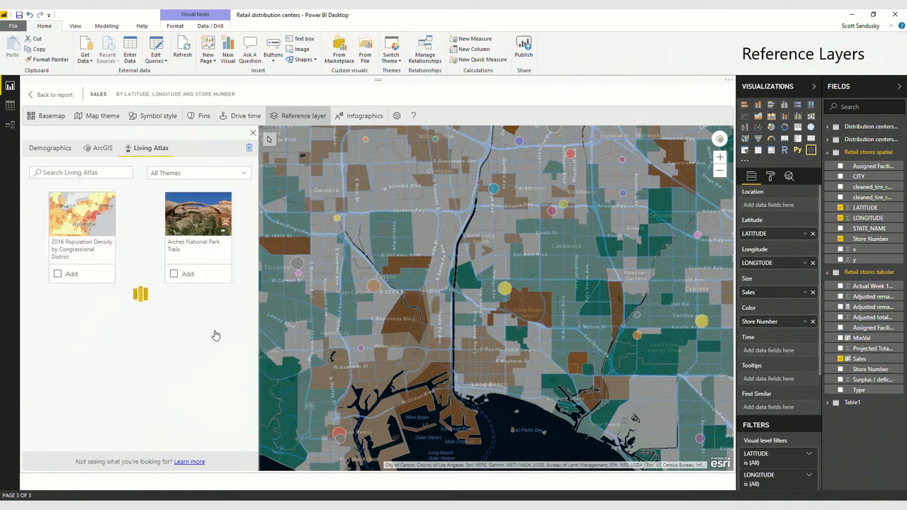
{"action": "left_click", "coordinate": [364, 115]}
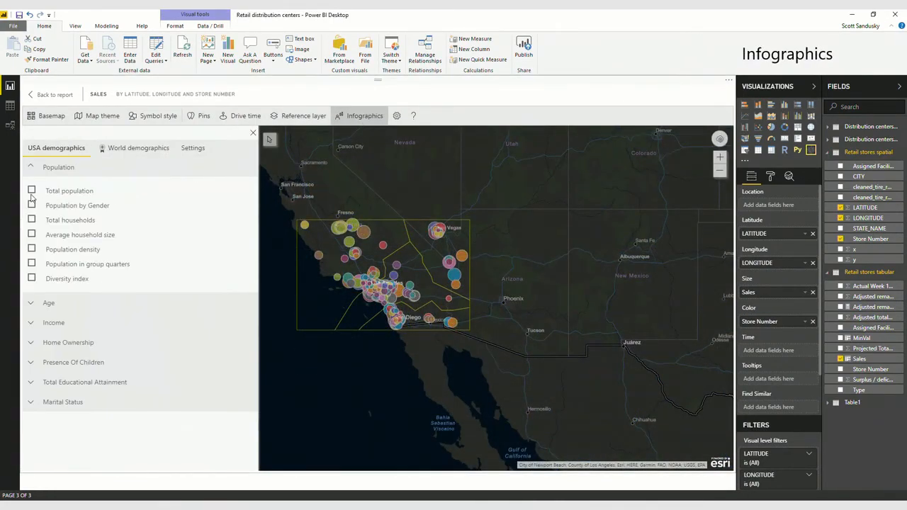
Step: Add Total population and Household Income infographic cards from USA demographics
{"action": "left_click", "coordinate": [31, 190]}
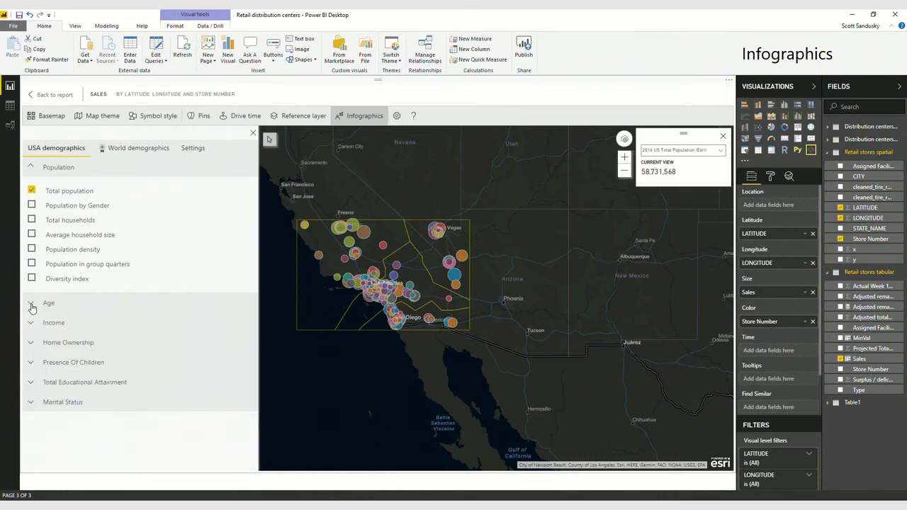
{"action": "left_click", "coordinate": [31, 322]}
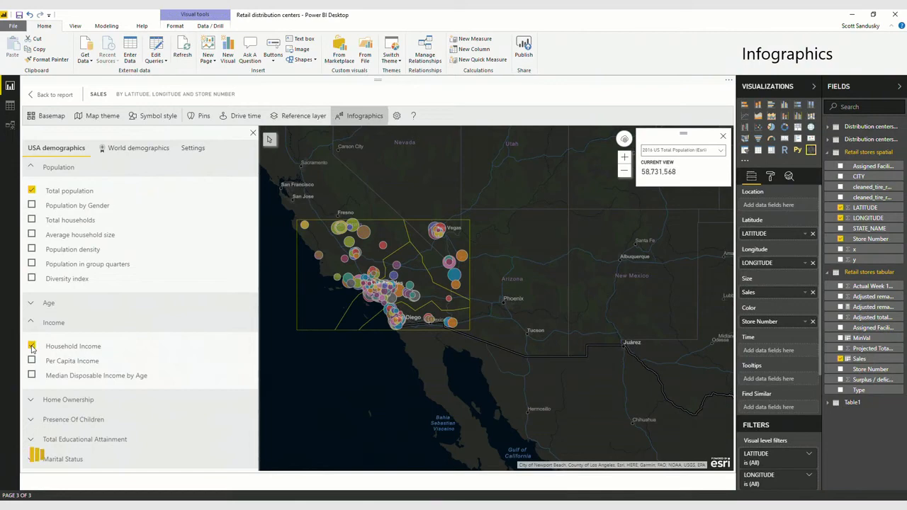
{"action": "left_click", "coordinate": [32, 346]}
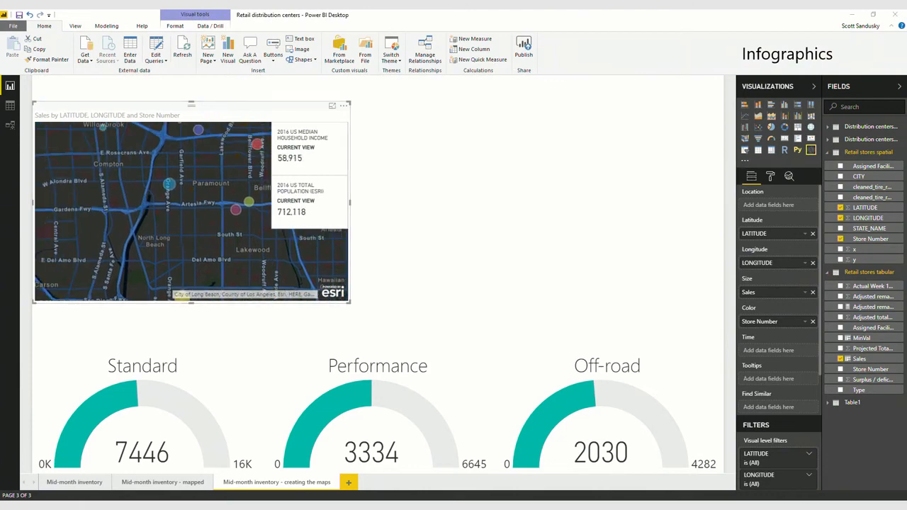
{"action": "left_click", "coordinate": [358, 115]}
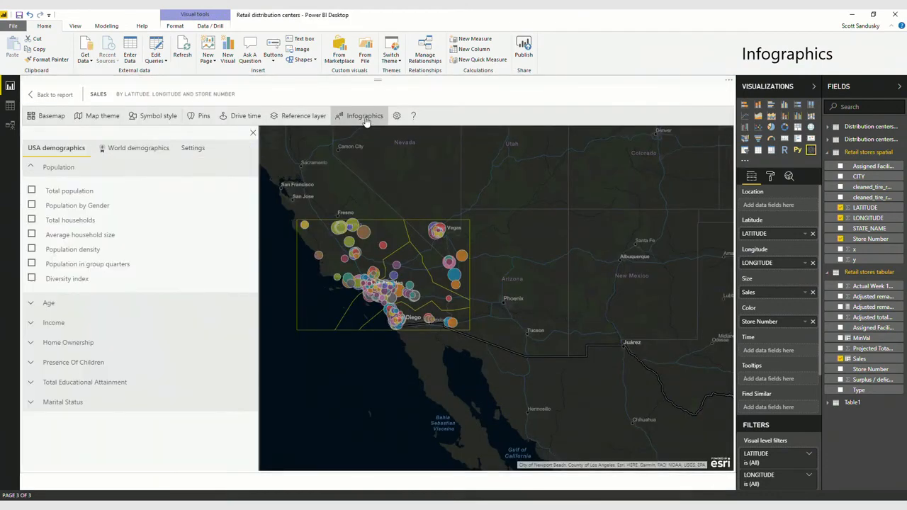
{"action": "left_click", "coordinate": [31, 190]}
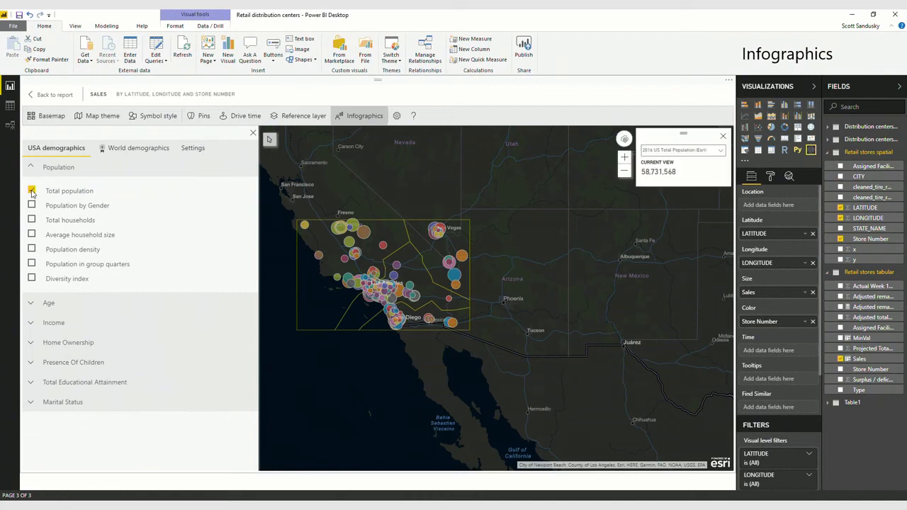
{"action": "left_click", "coordinate": [32, 191]}
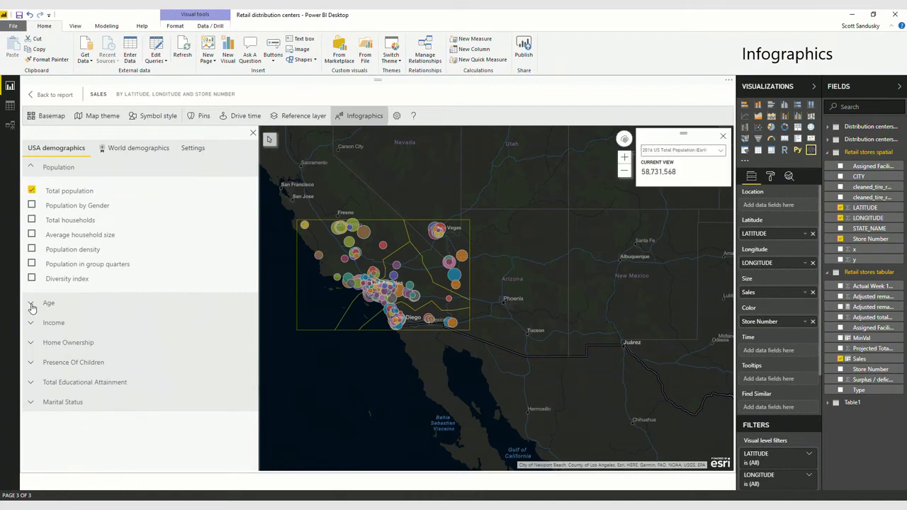
{"action": "left_click", "coordinate": [31, 322]}
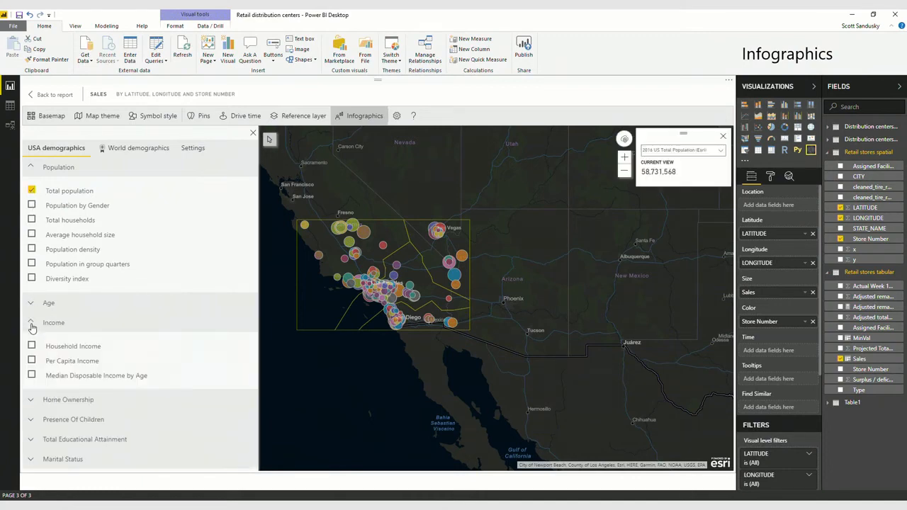
{"action": "left_click", "coordinate": [31, 345]}
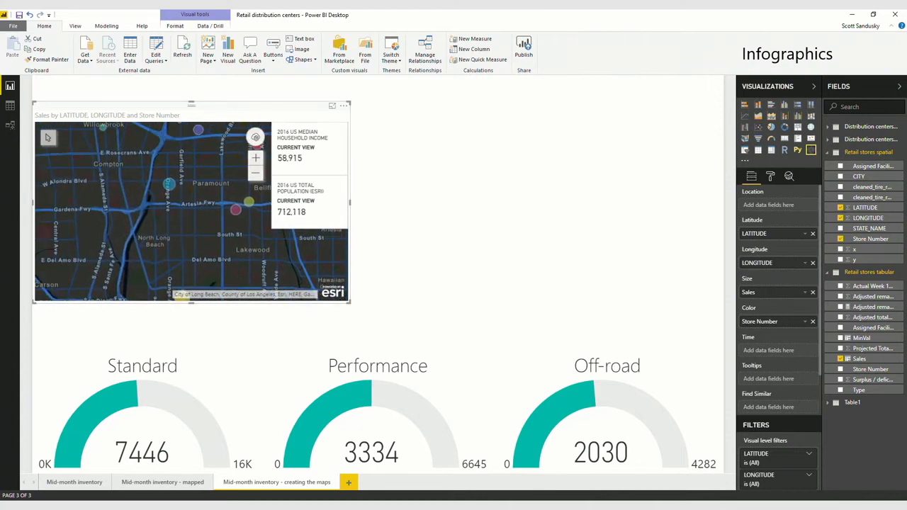
Step: Reopen Infographics and re-check Total population and median household income cards
{"action": "left_click", "coordinate": [364, 116]}
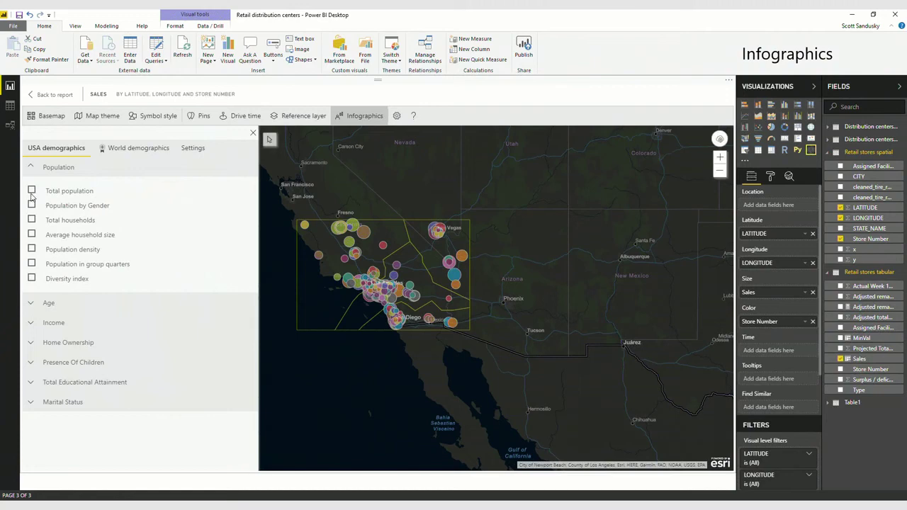
{"action": "left_click", "coordinate": [31, 191]}
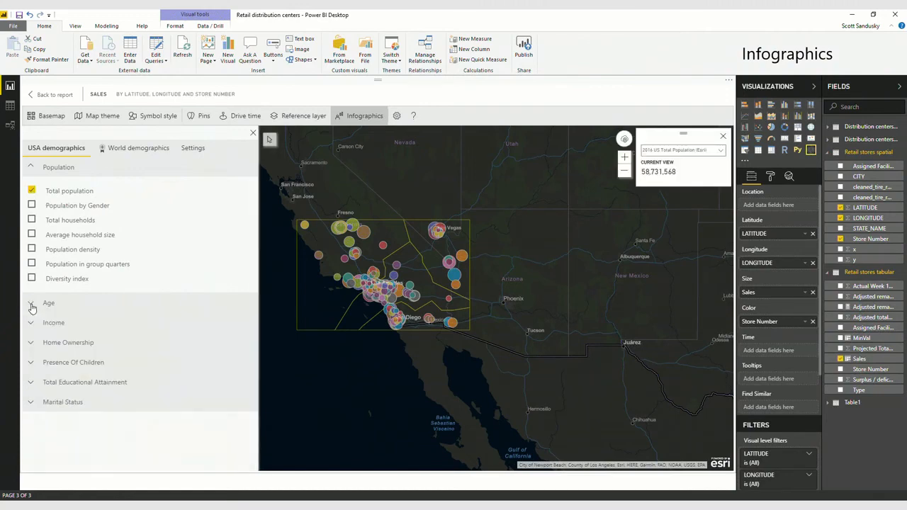
{"action": "left_click", "coordinate": [31, 323]}
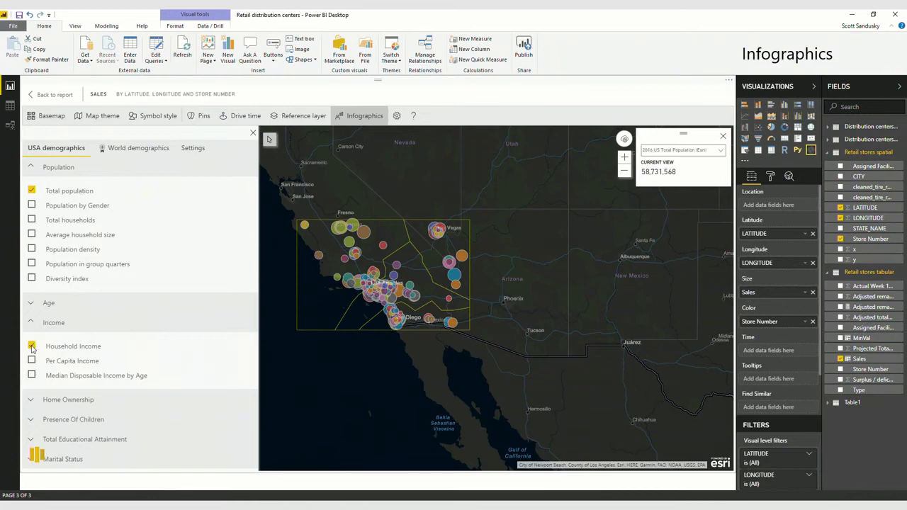
{"action": "left_click", "coordinate": [32, 345]}
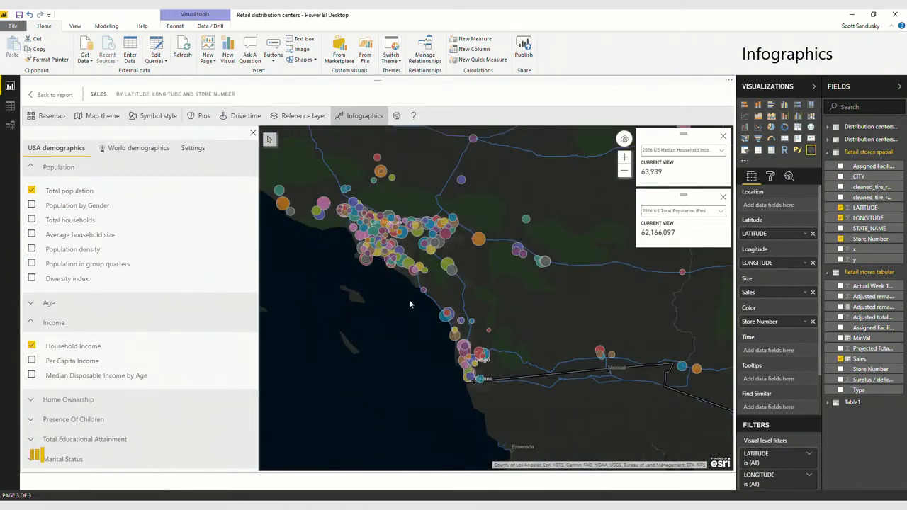
{"action": "left_click", "coordinate": [245, 115]}
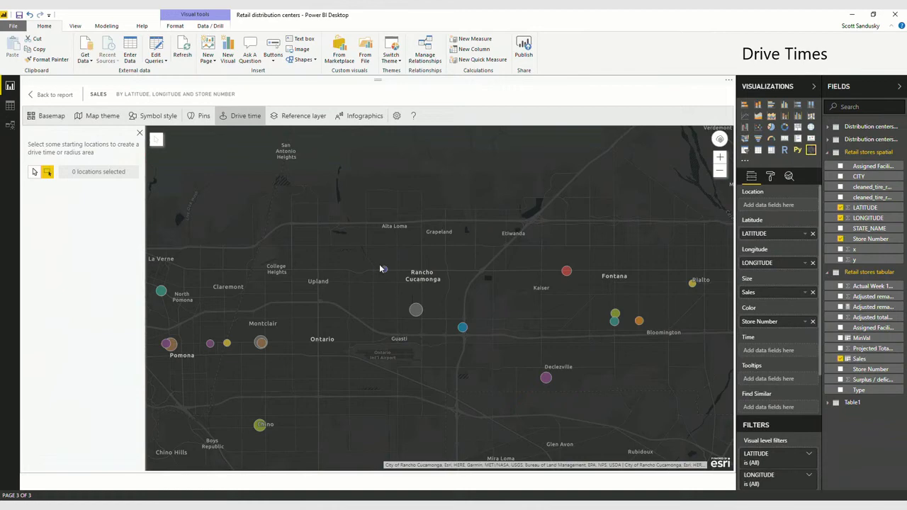
Step: Pick the store near Rancho Cucamonga and create a 20-minute drive-time area around it
{"action": "left_click", "coordinate": [383, 269]}
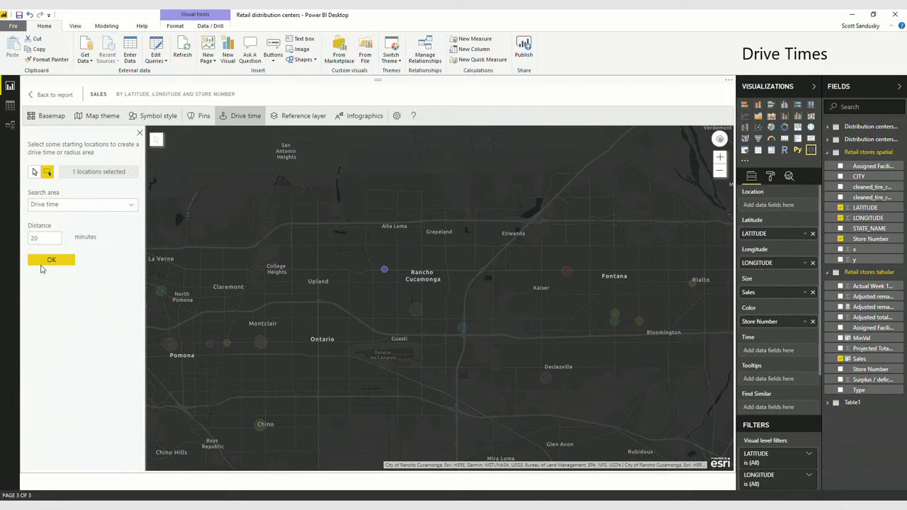
{"action": "left_click", "coordinate": [51, 259]}
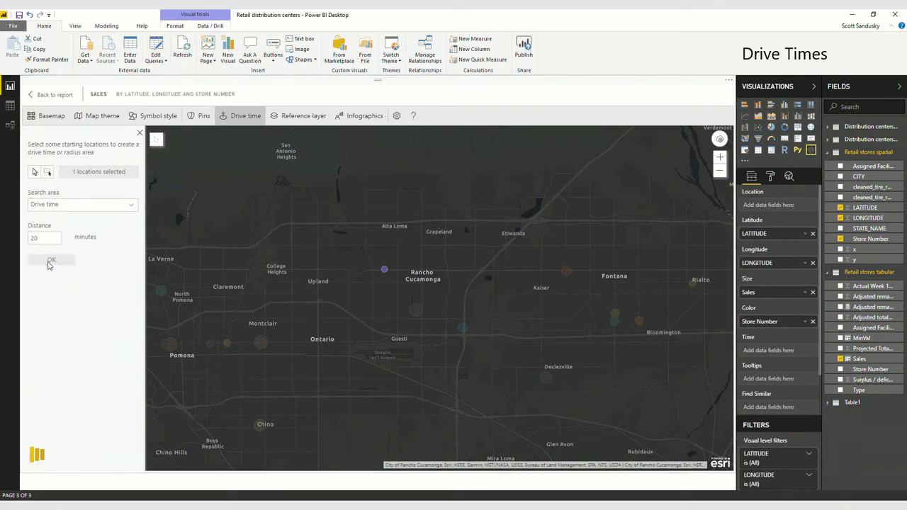
{"action": "left_click", "coordinate": [51, 260]}
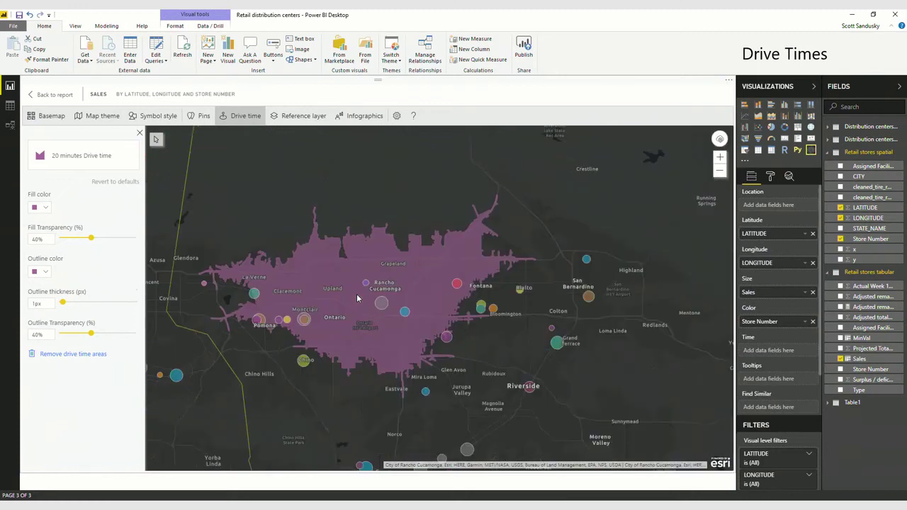
{"action": "mouse_move", "coordinate": [188, 233]}
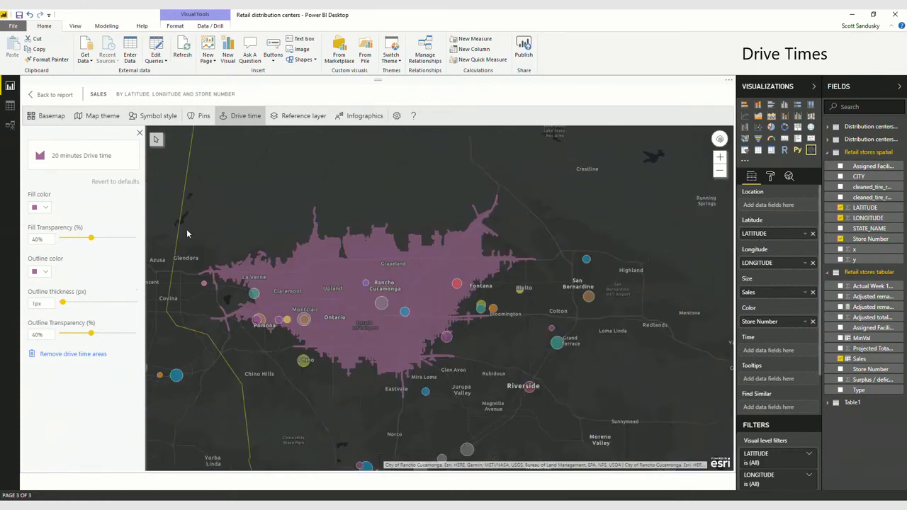
{"action": "left_click", "coordinate": [140, 133]}
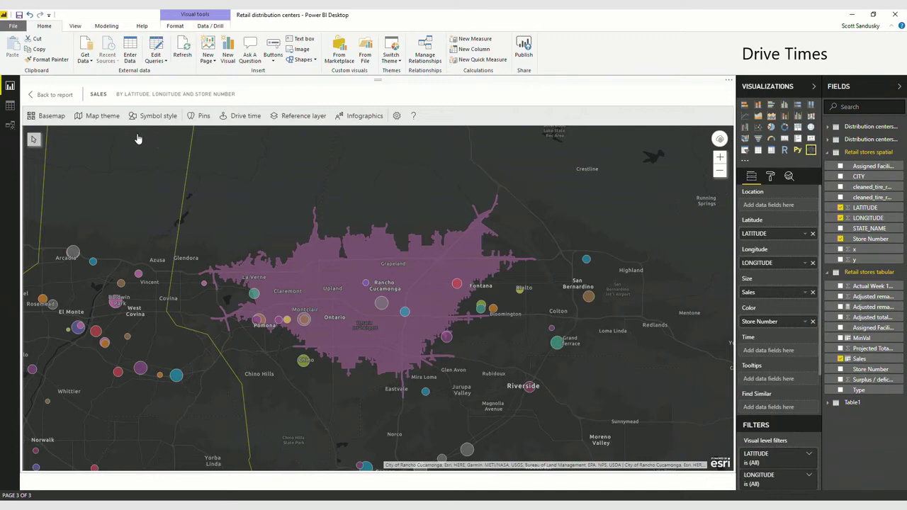
{"action": "left_click", "coordinate": [245, 115]}
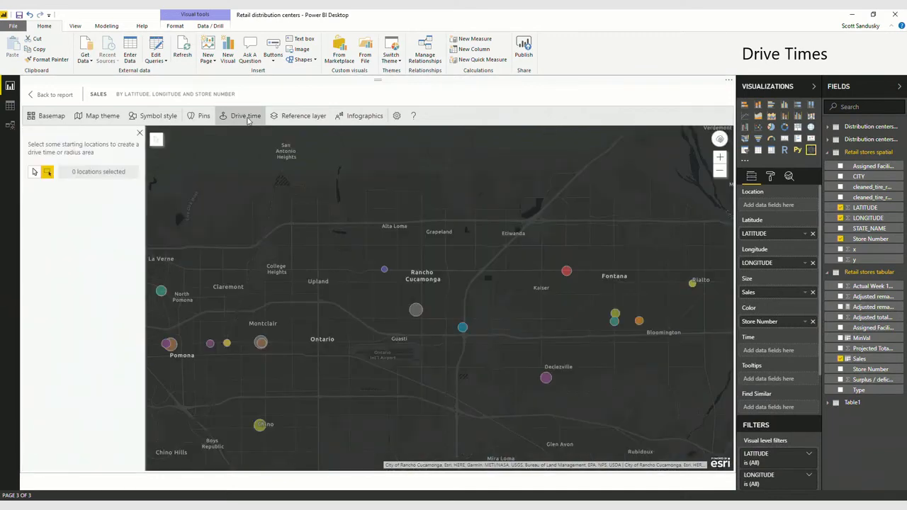
{"action": "mouse_move", "coordinate": [47, 172]}
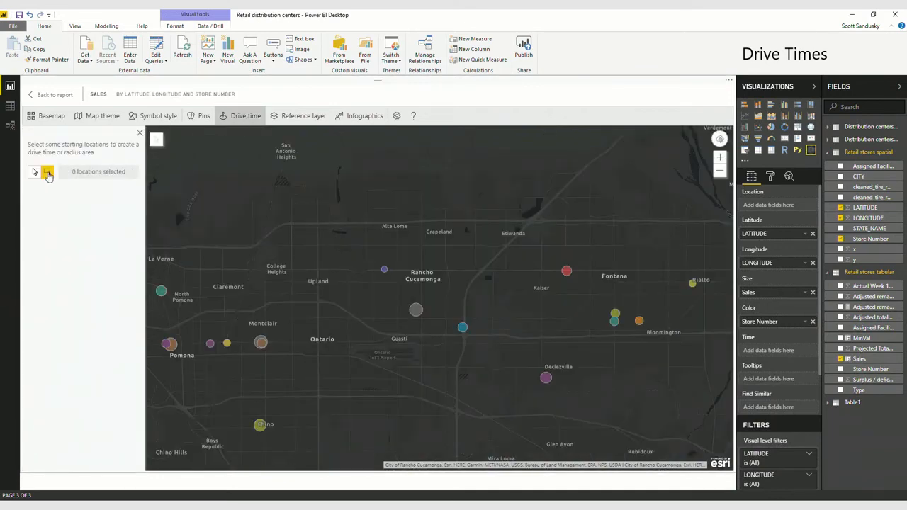
{"action": "left_click", "coordinate": [383, 269]}
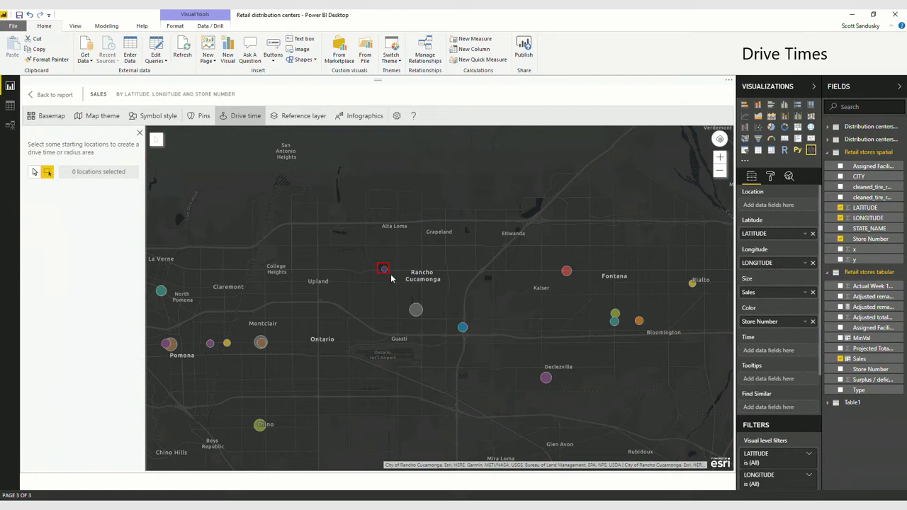
{"action": "left_click", "coordinate": [382, 269]}
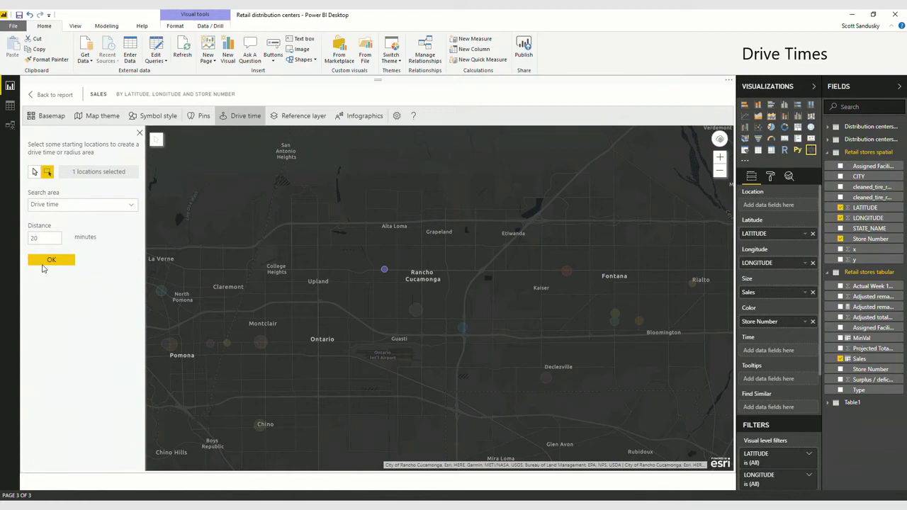
{"action": "left_click", "coordinate": [51, 259]}
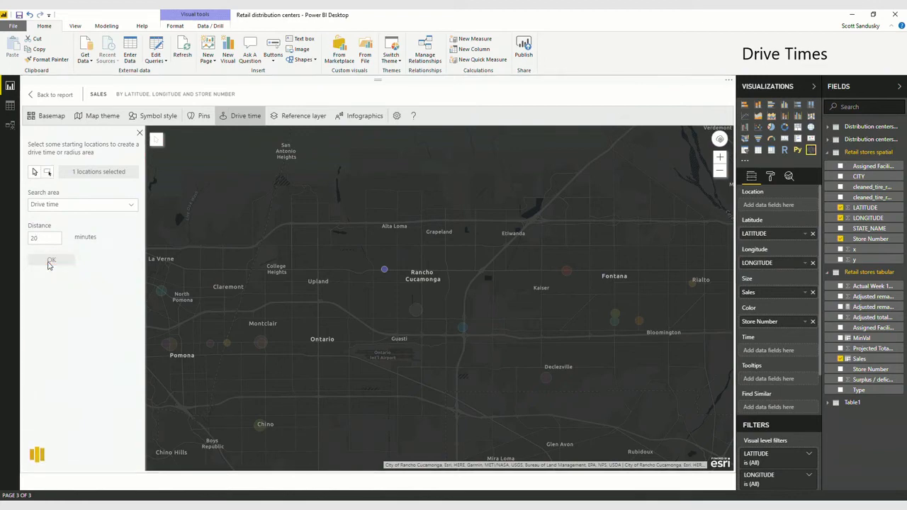
{"action": "left_click", "coordinate": [51, 260]}
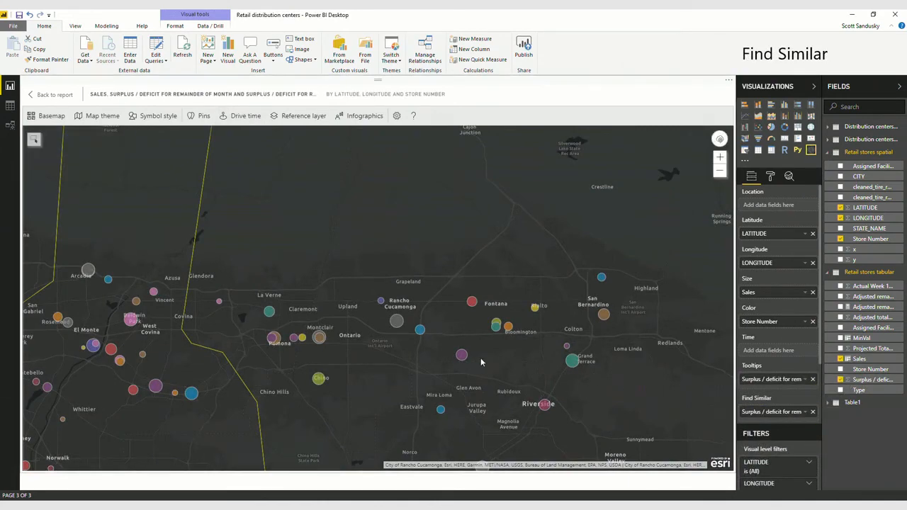
{"action": "mouse_move", "coordinate": [86, 139]}
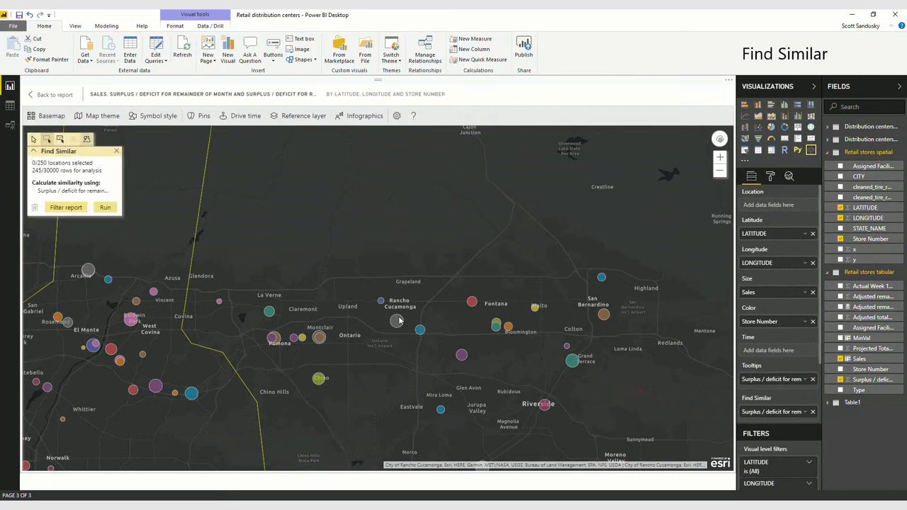
Step: Set the grey Rancho Cucamonga store as Find Similar's reference location and run it
{"action": "left_click", "coordinate": [399, 320]}
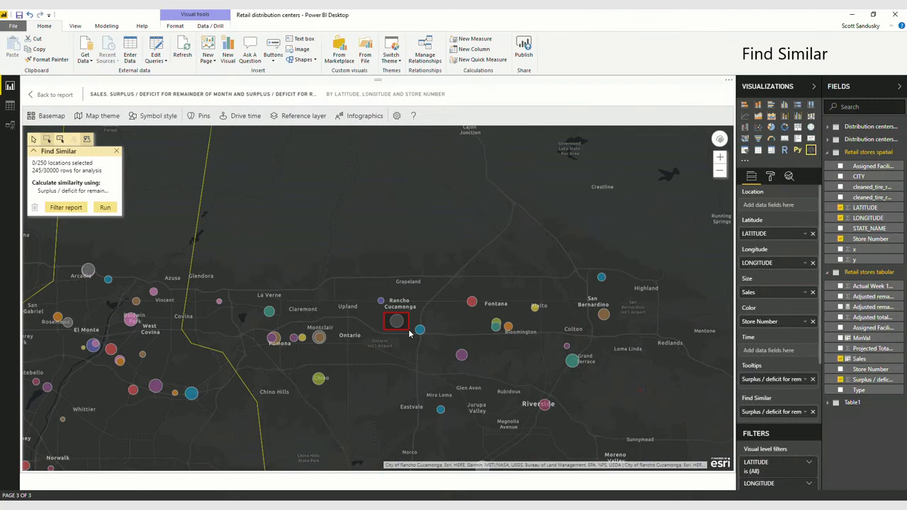
{"action": "left_click", "coordinate": [102, 208]}
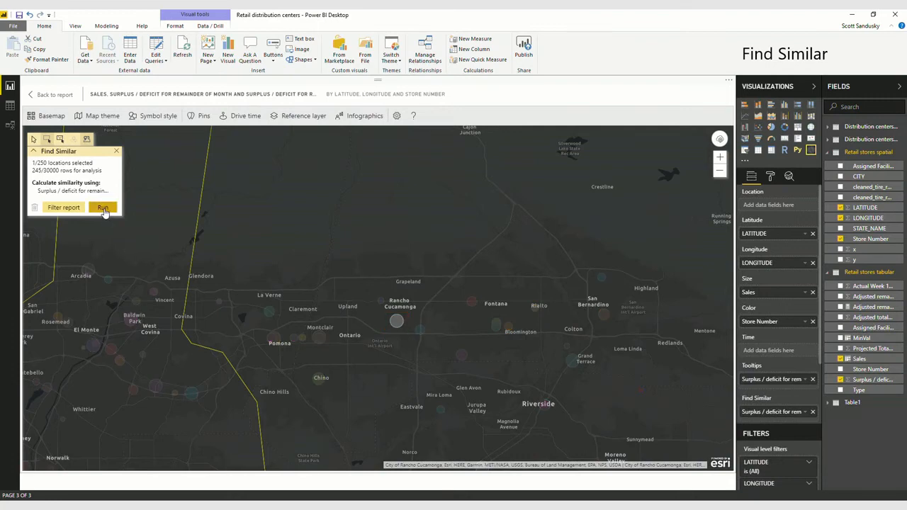
{"action": "left_click", "coordinate": [103, 207]}
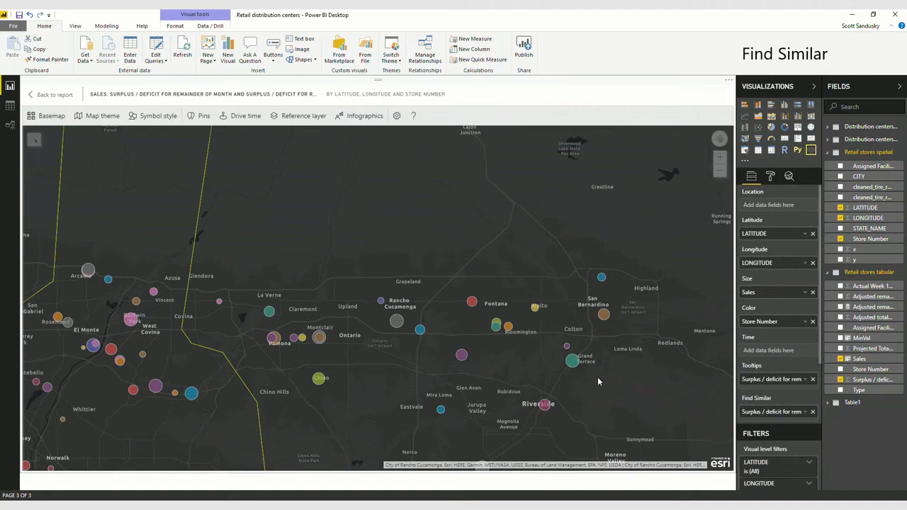
{"action": "mouse_move", "coordinate": [63, 138]}
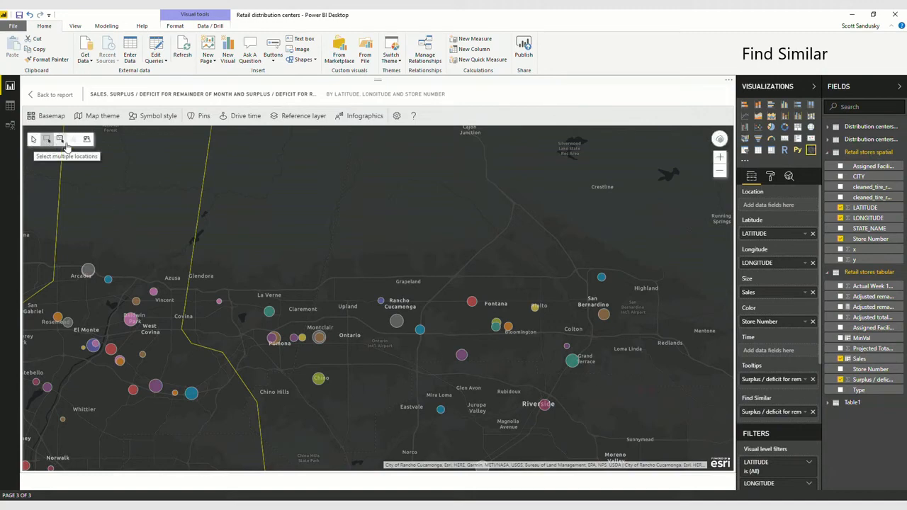
{"action": "left_click", "coordinate": [68, 139]}
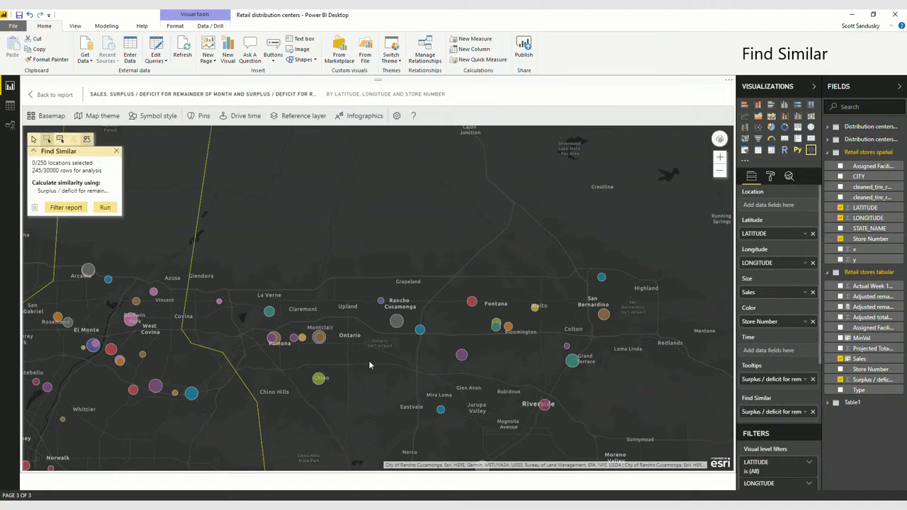
{"action": "left_click", "coordinate": [397, 321]}
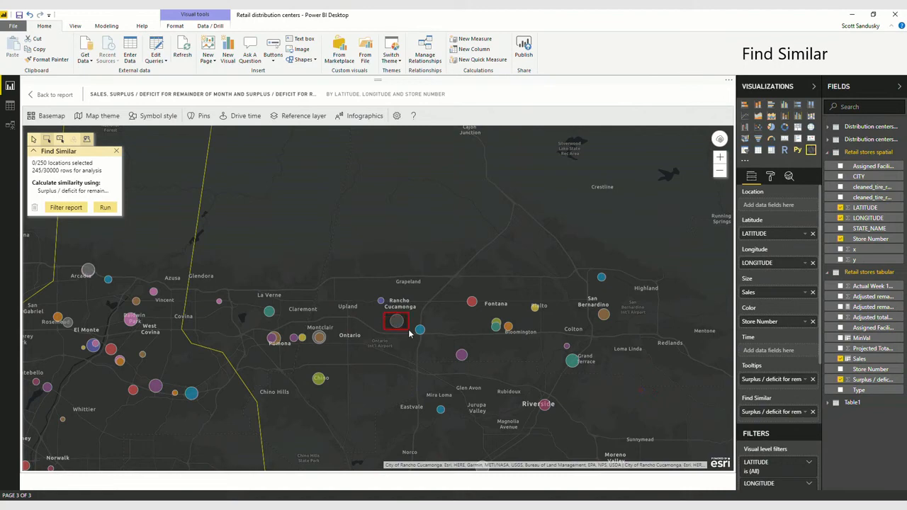
{"action": "left_click", "coordinate": [103, 207]}
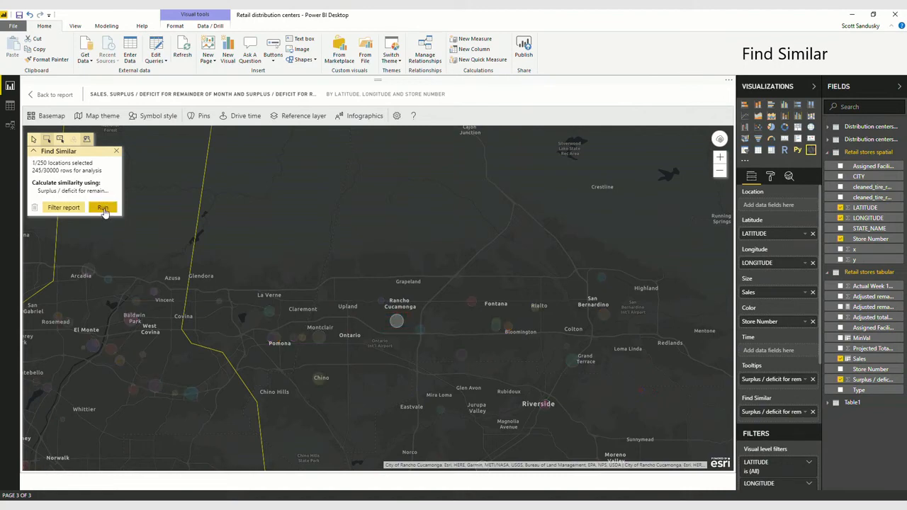
{"action": "left_click", "coordinate": [104, 208]}
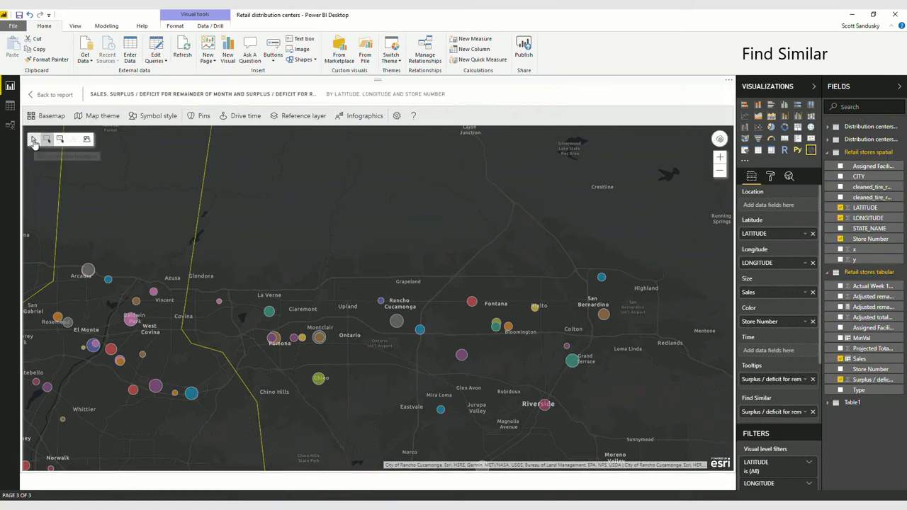
{"action": "left_click", "coordinate": [34, 139]}
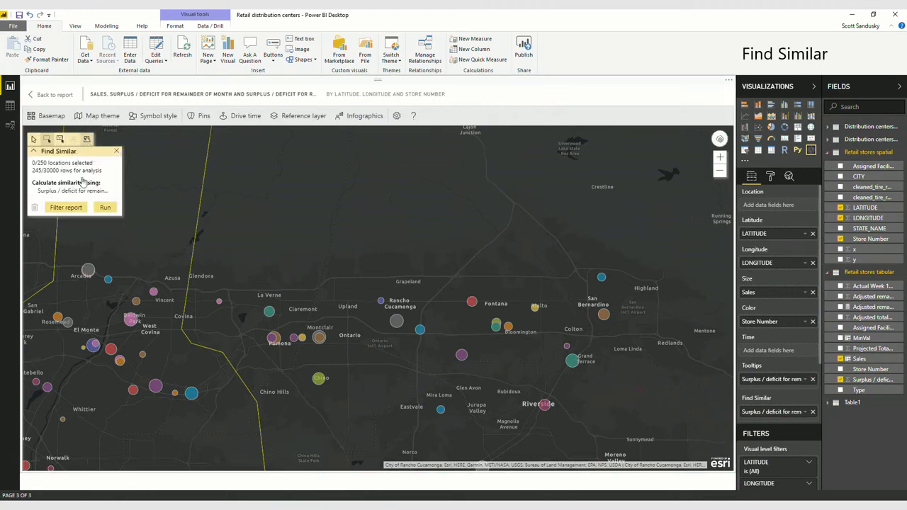
{"action": "left_click", "coordinate": [399, 321]}
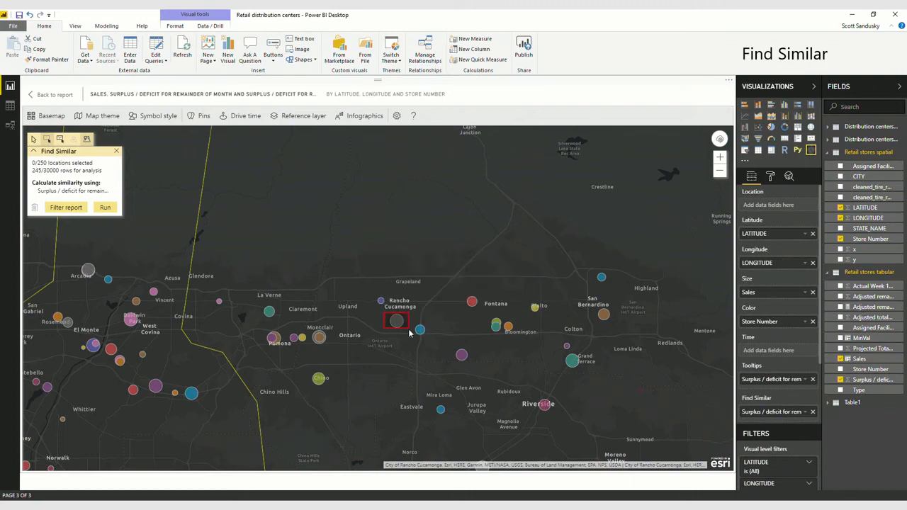
{"action": "left_click", "coordinate": [103, 207]}
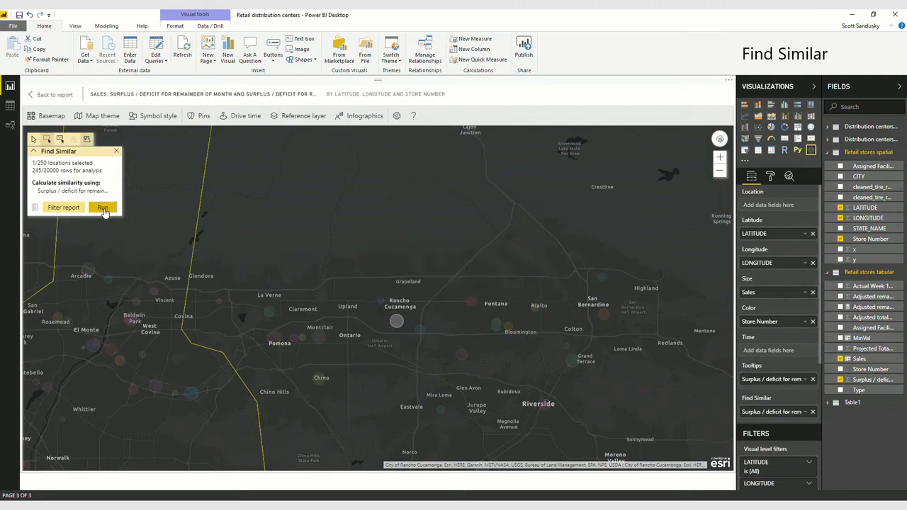